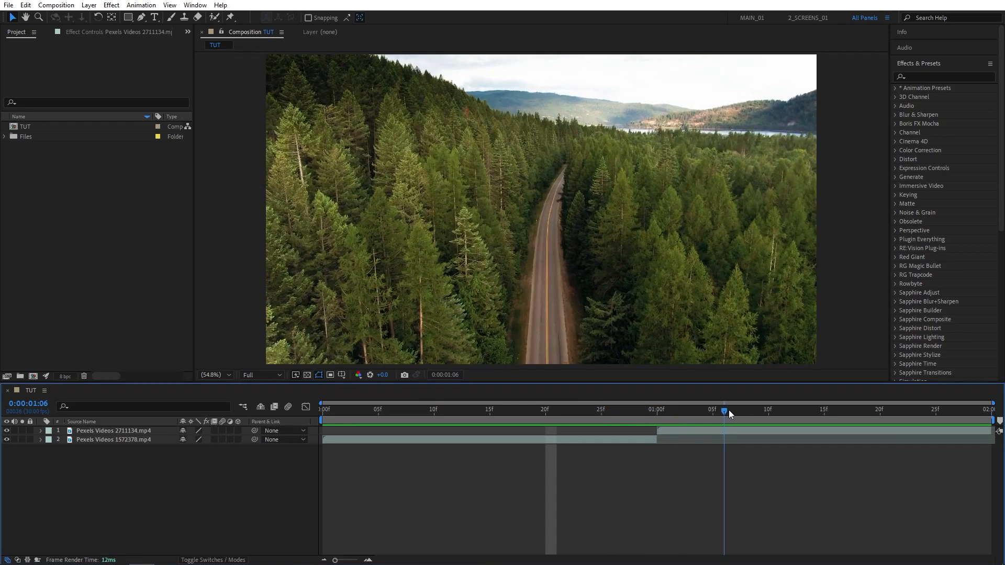
# Create a new solid layer named Map above the two drone clips
pyautogui.click(735, 410)
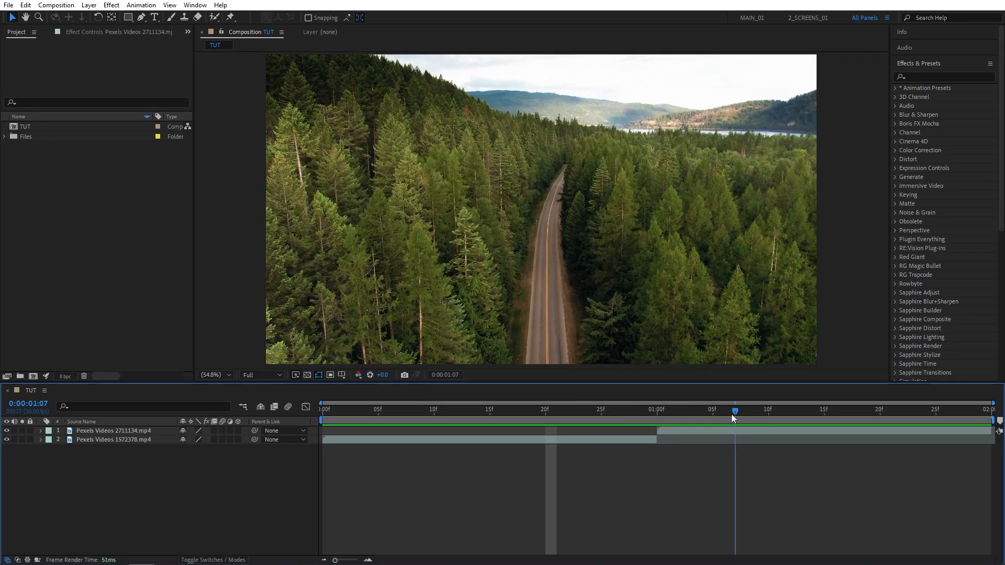
pyautogui.click(578, 410)
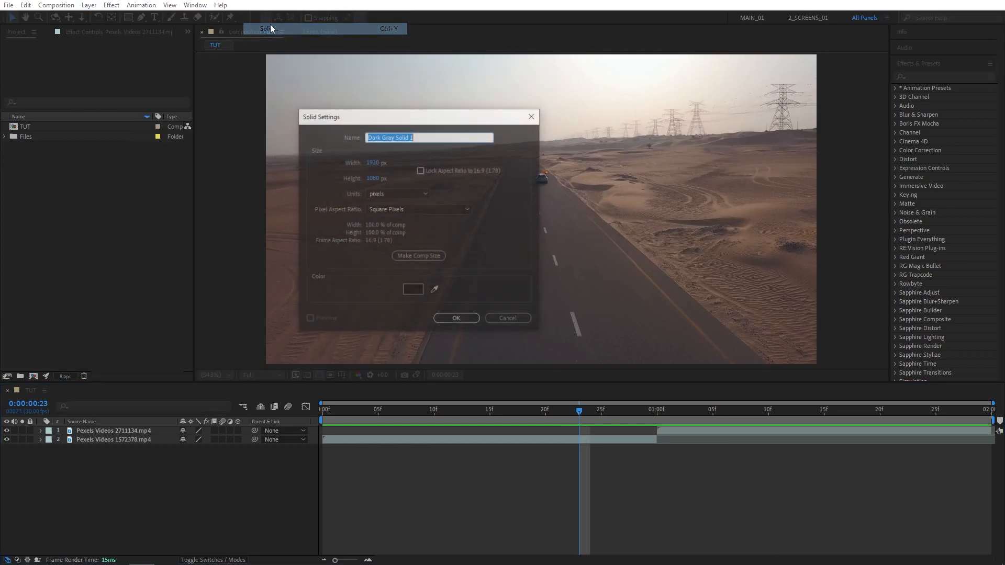
pyautogui.write('Map')
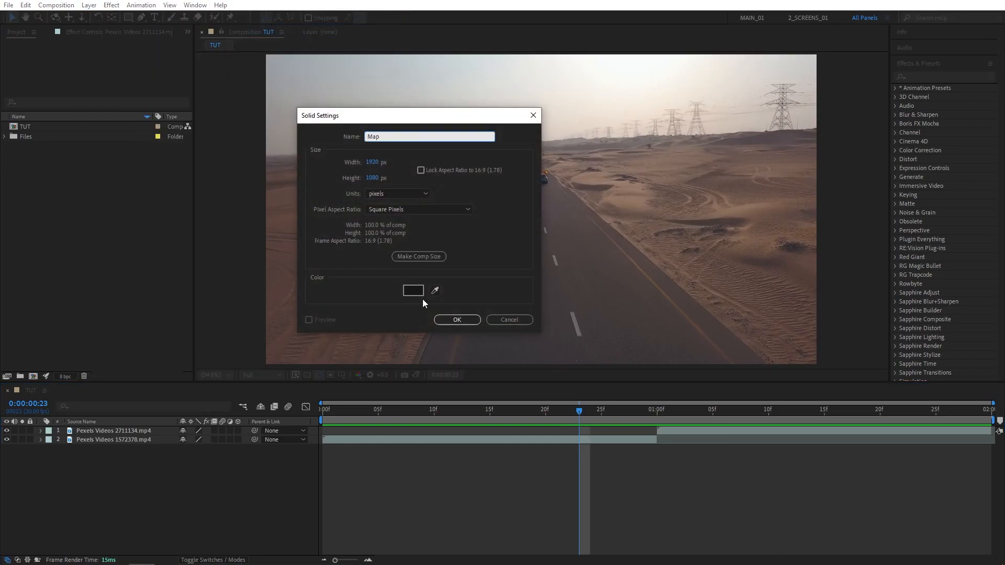
pyautogui.click(457, 319)
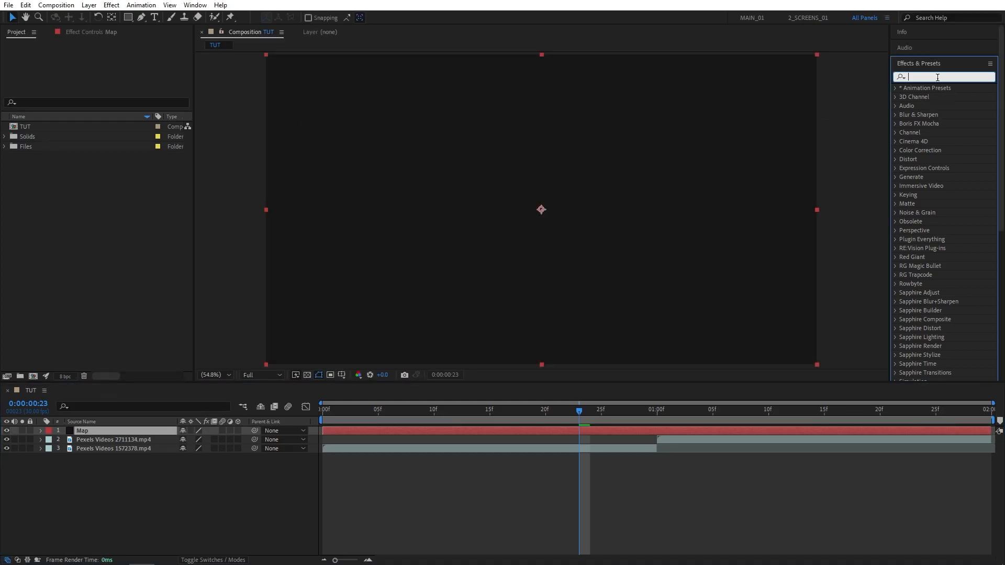
# Apply Fractal Noise to Map as Block noise, Contrast 400, Complexity 2, Scale 600×5, Random Seed time*100
pyautogui.write('fractal')
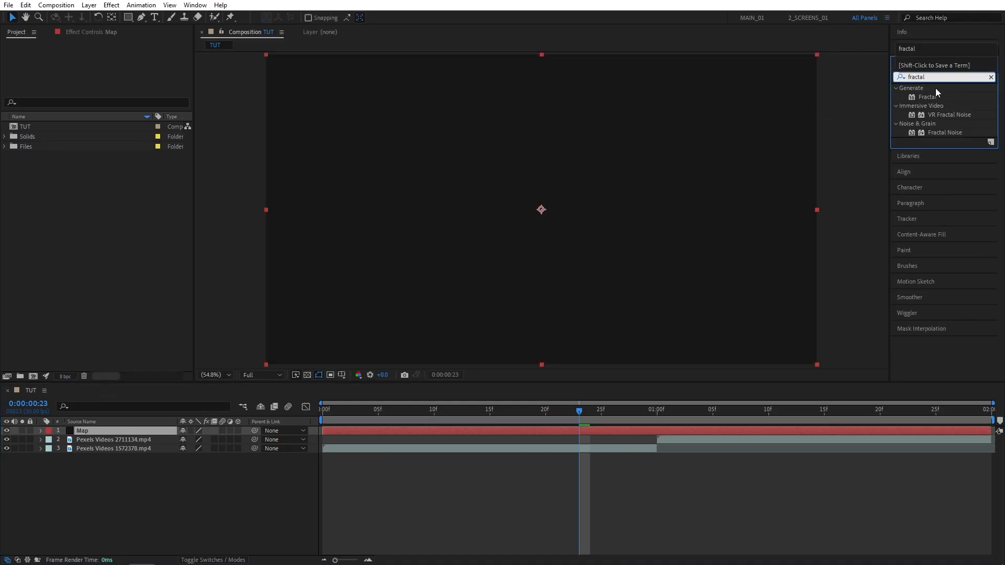
pyautogui.doubleClick(944, 132)
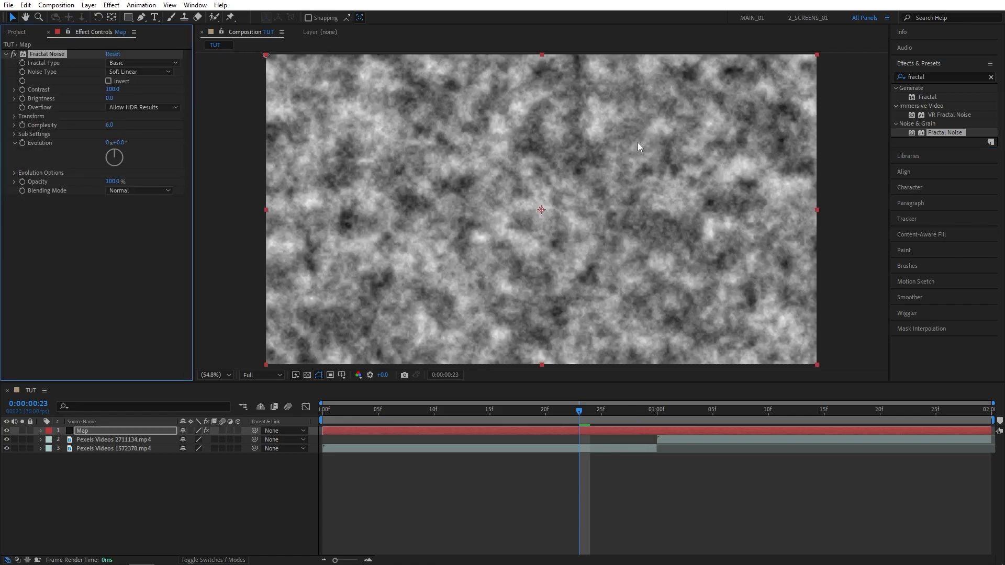
pyautogui.moveTo(45, 64)
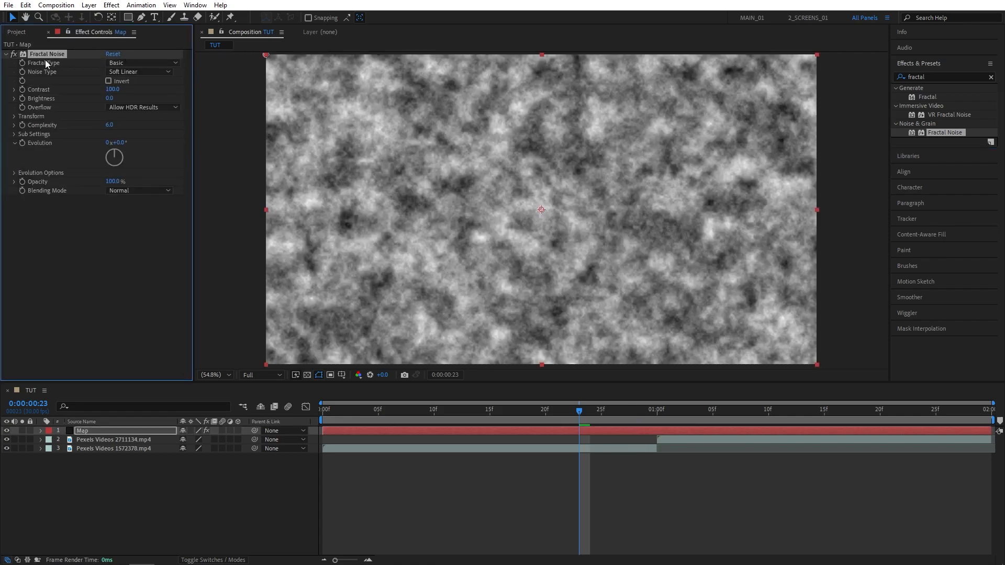
pyautogui.click(138, 71)
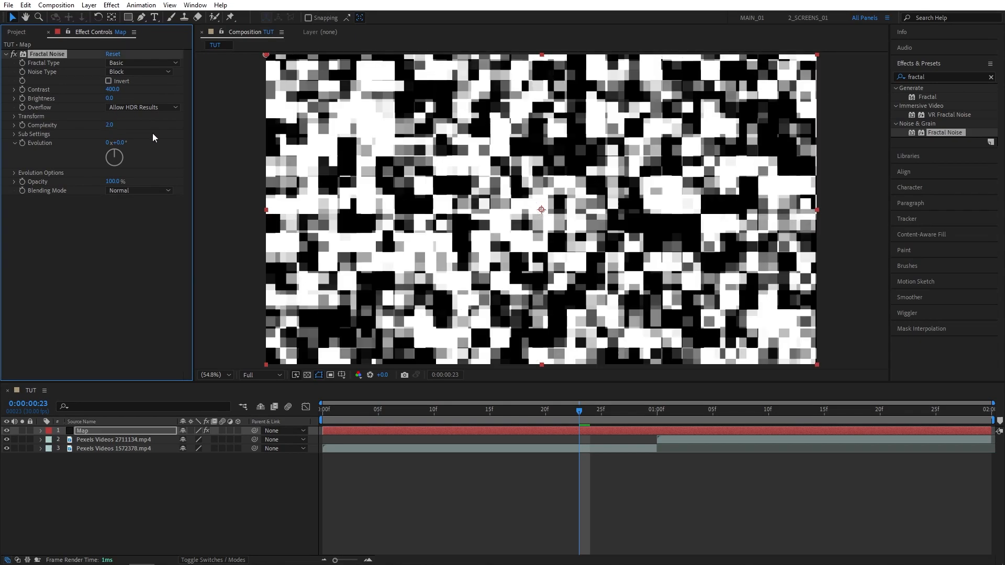
pyautogui.click(14, 116)
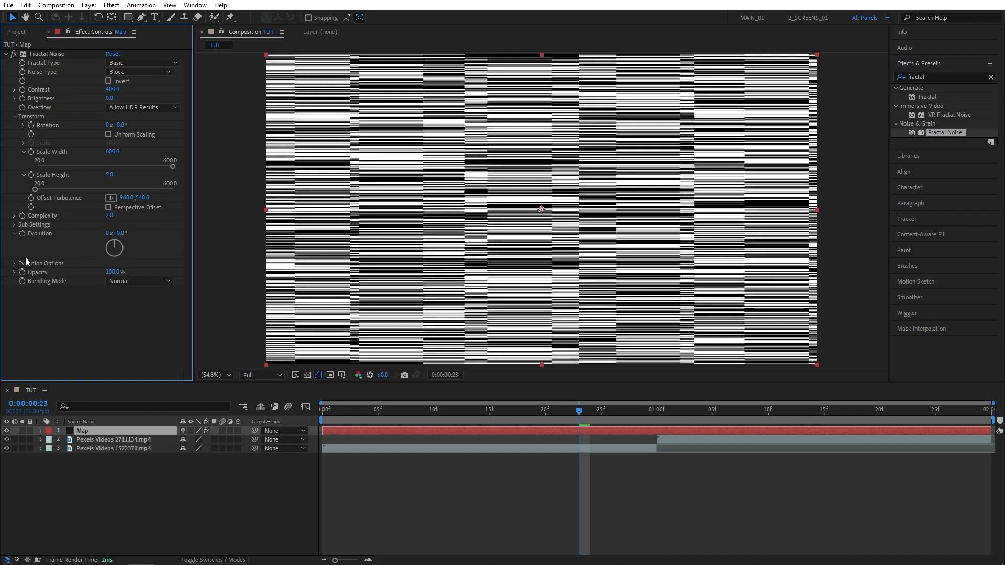
pyautogui.click(13, 263)
pyautogui.write('time*100')
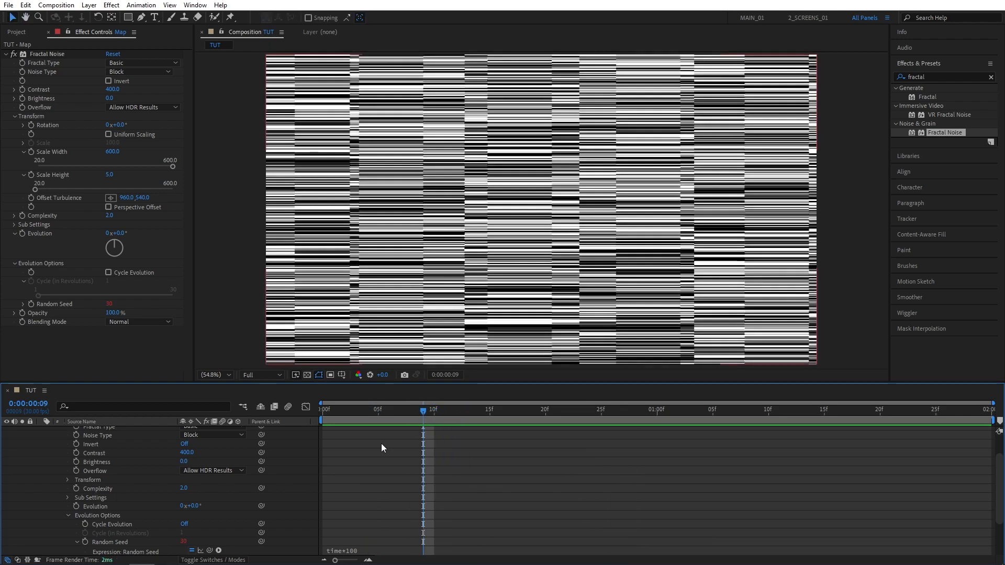
# Collapse and hide the Map layer, then add an adjustment layer around the 1:00 cut
pyautogui.click(40, 430)
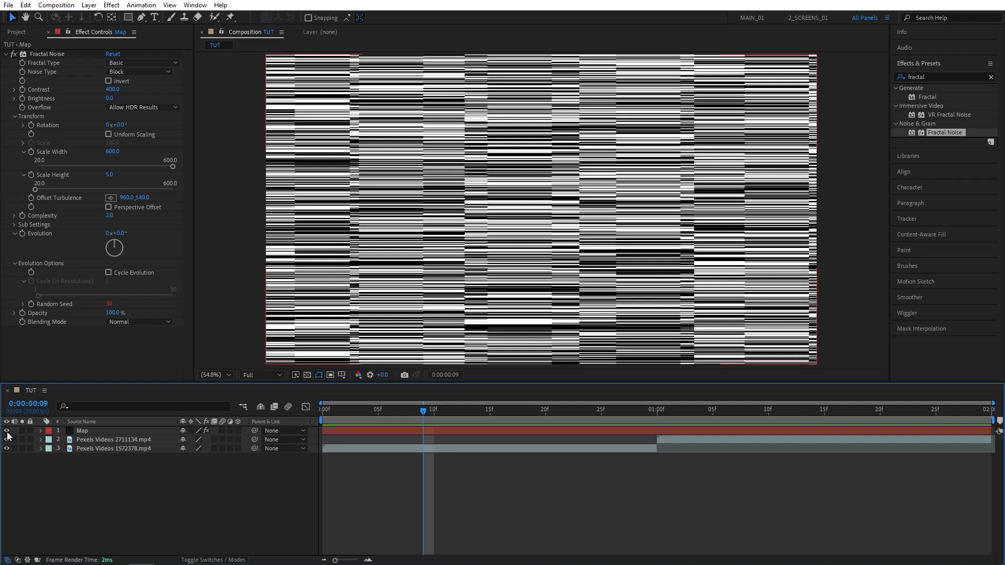
pyautogui.click(6, 430)
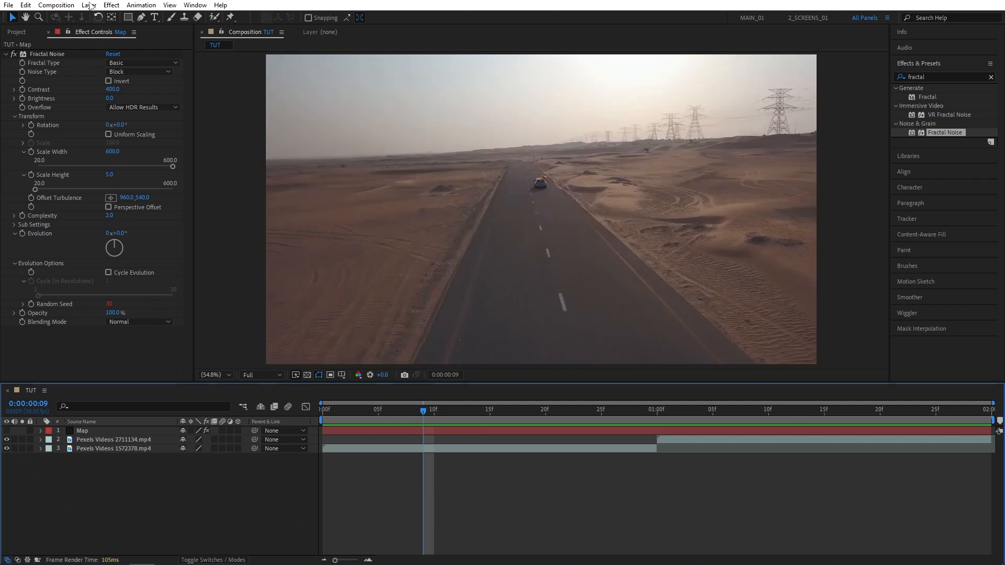
pyautogui.click(88, 5)
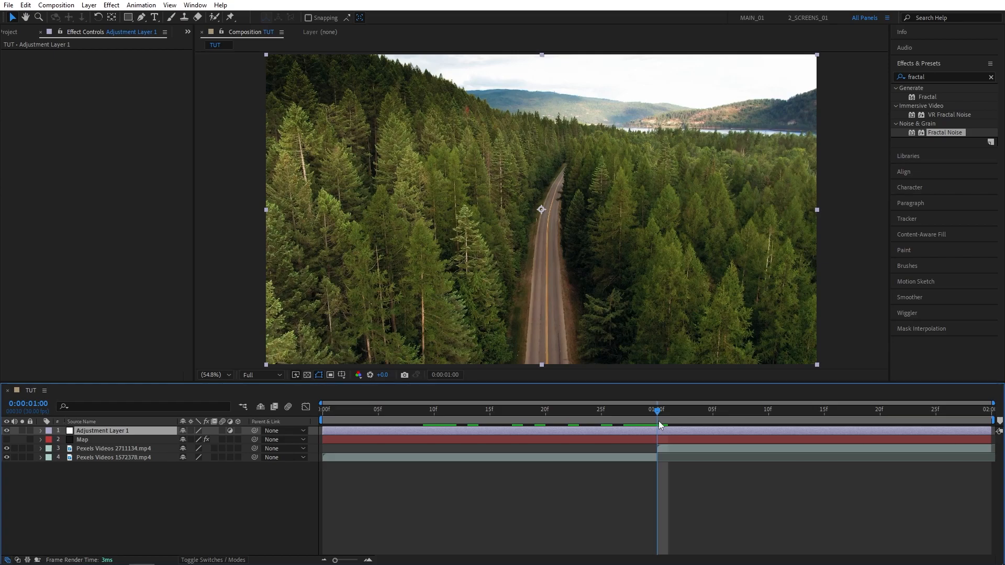
pyautogui.moveTo(657, 457)
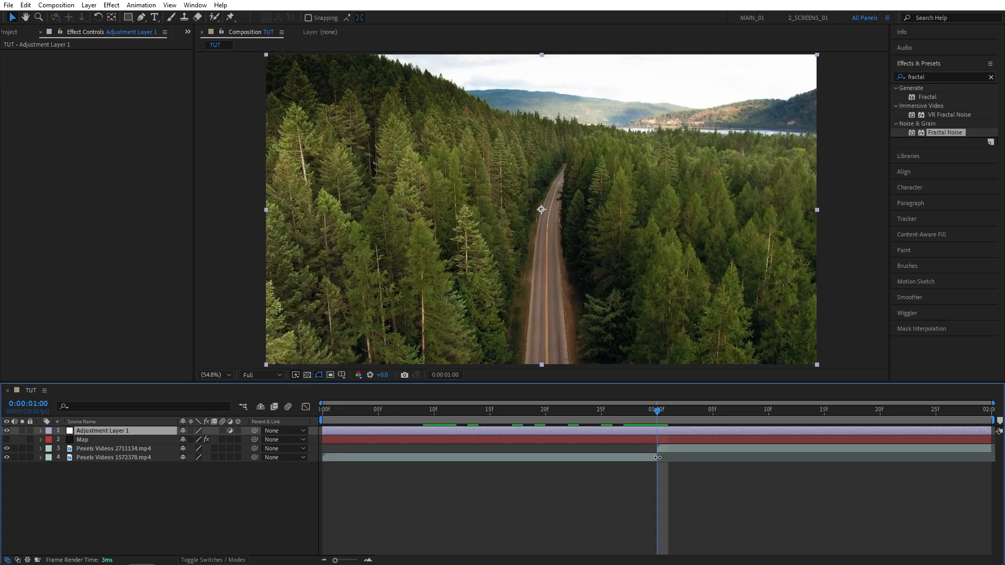
pyautogui.moveTo(659, 426)
pyautogui.write('motio')
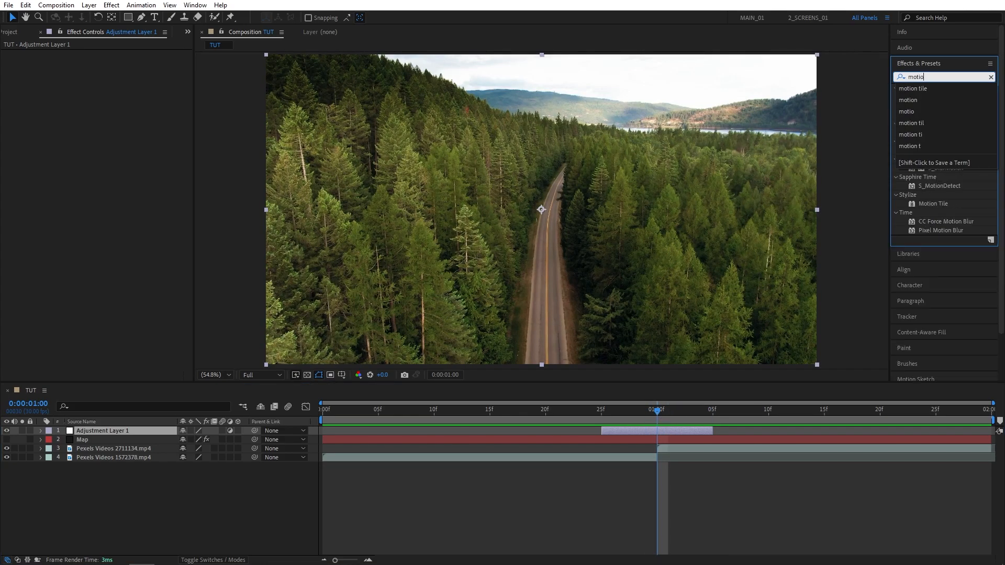
# Add Motion Tile and Displacement Map effects to the adjustment layer
pyautogui.doubleClick(933, 88)
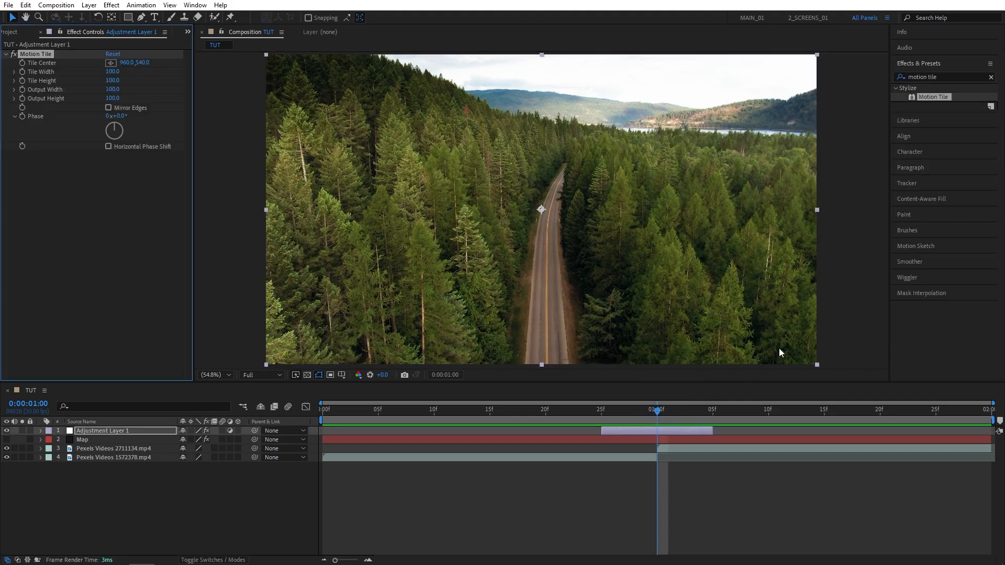
pyautogui.write('displa')
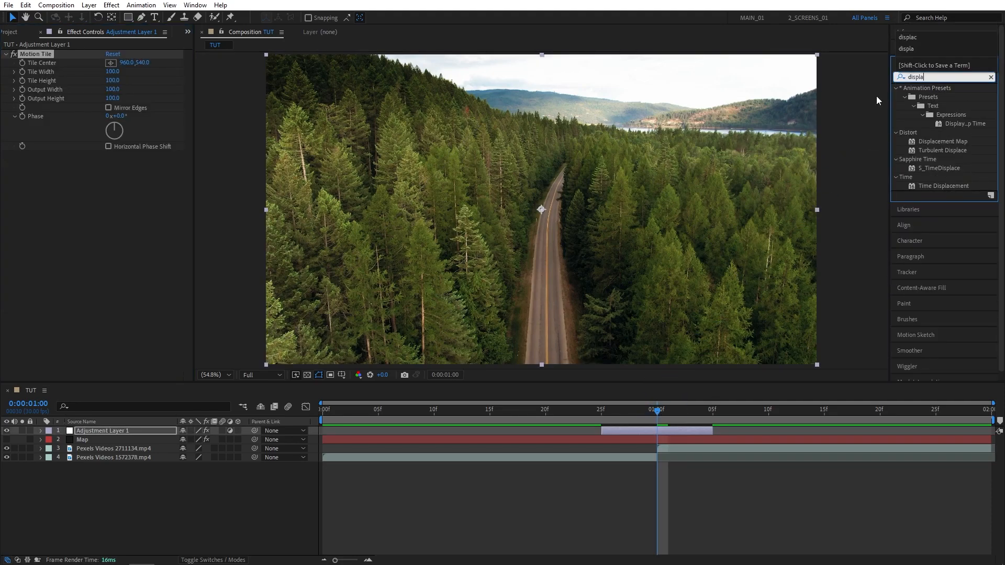
pyautogui.doubleClick(944, 141)
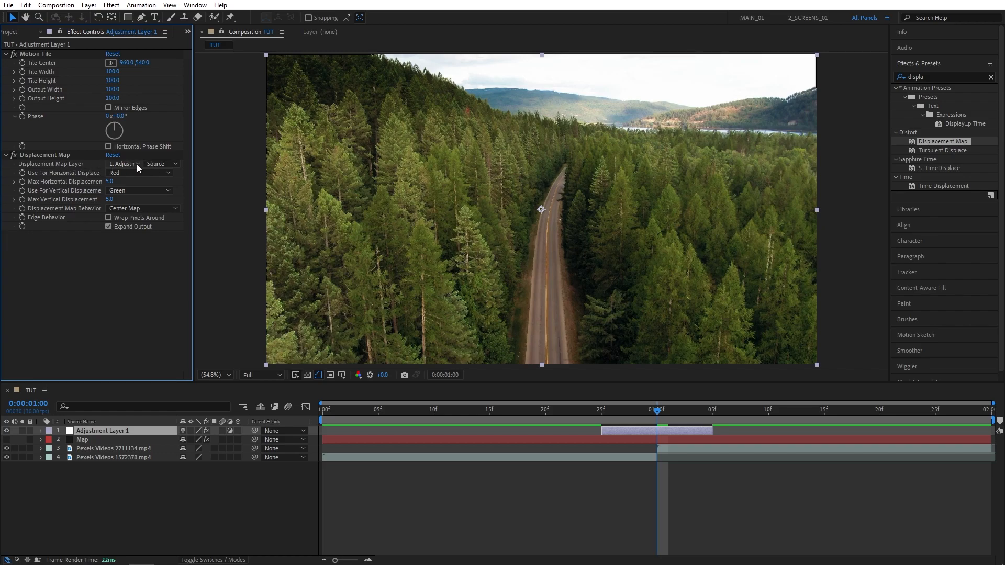
# Point Displacement Map at the Map layer with effects applied and enable Mirror Edges in Motion Tile
pyautogui.click(124, 164)
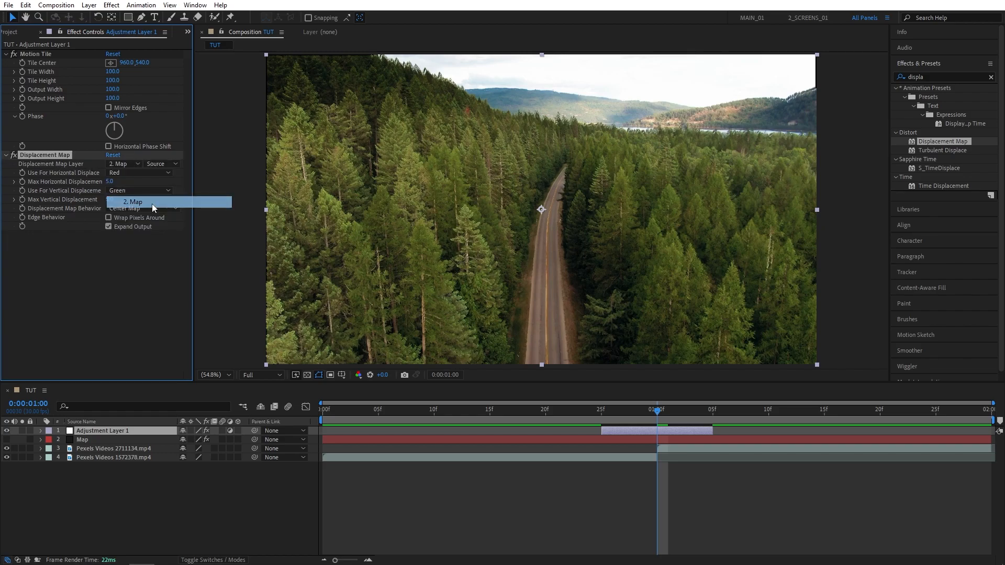
pyautogui.click(160, 163)
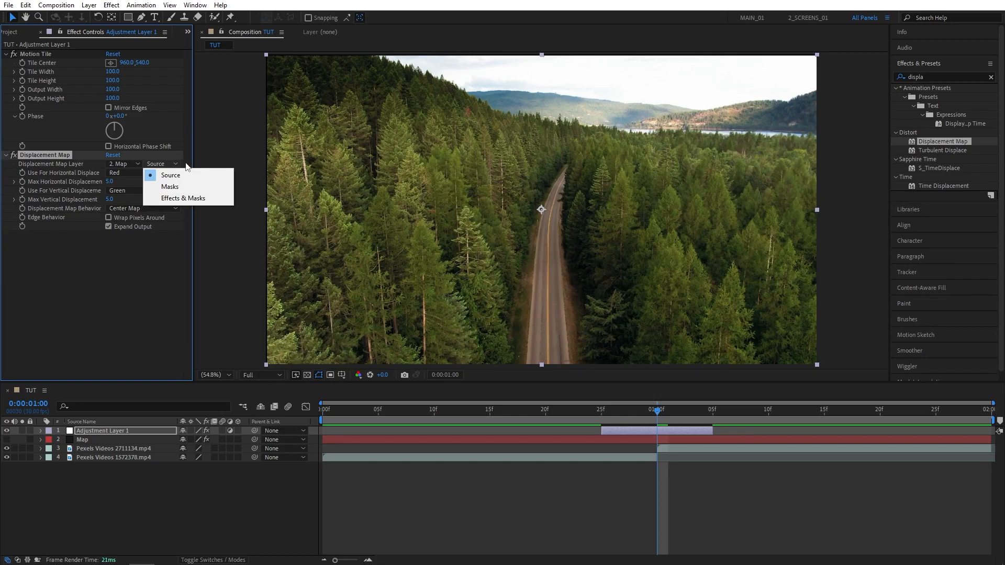
pyautogui.click(183, 197)
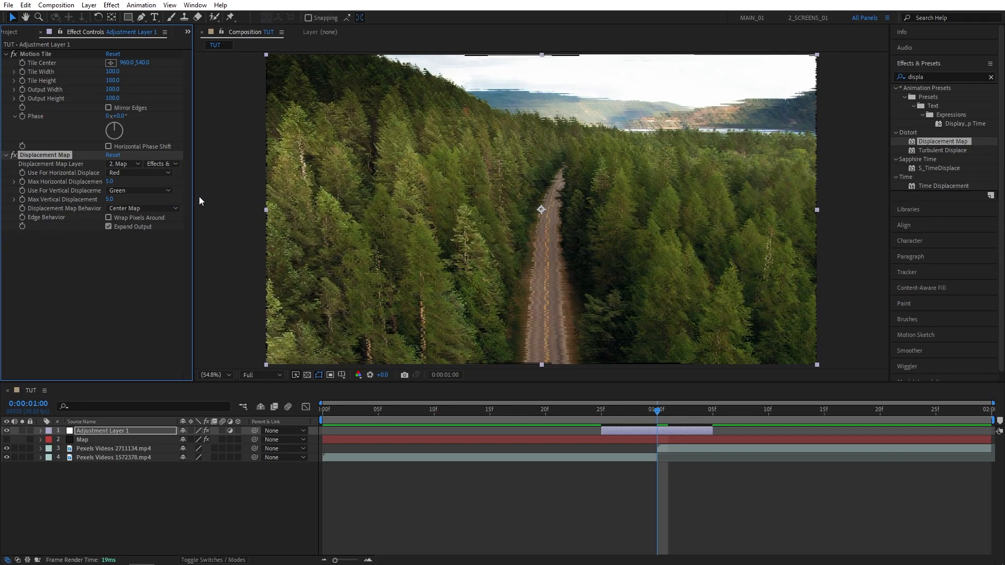
pyautogui.moveTo(139, 263)
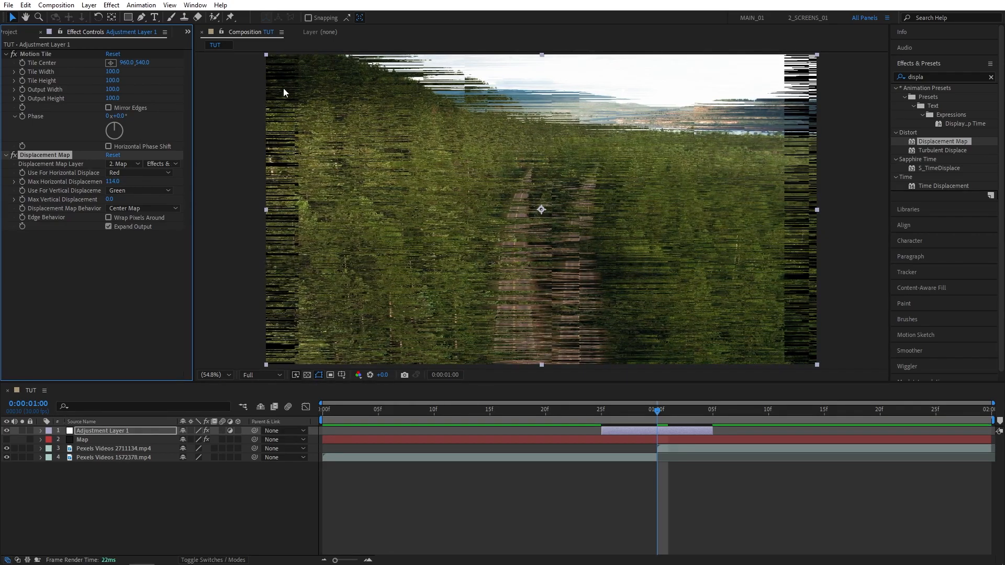
pyautogui.moveTo(510, 159)
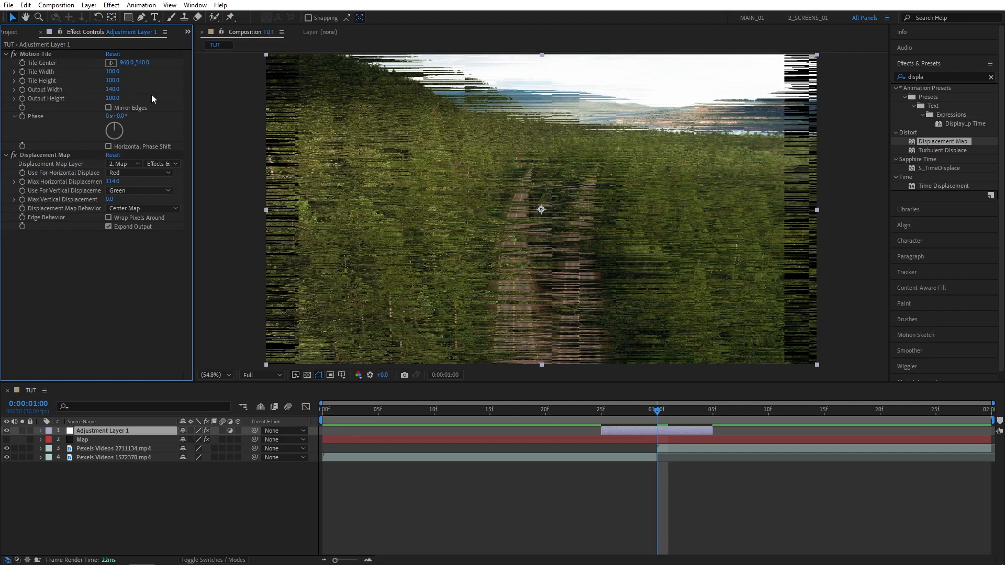
pyautogui.click(108, 107)
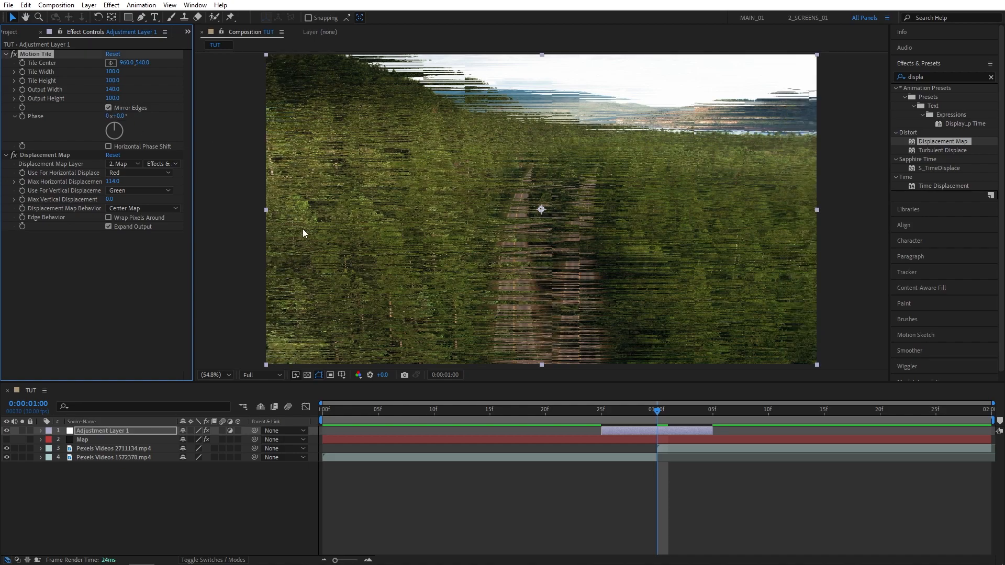
pyautogui.moveTo(308, 253)
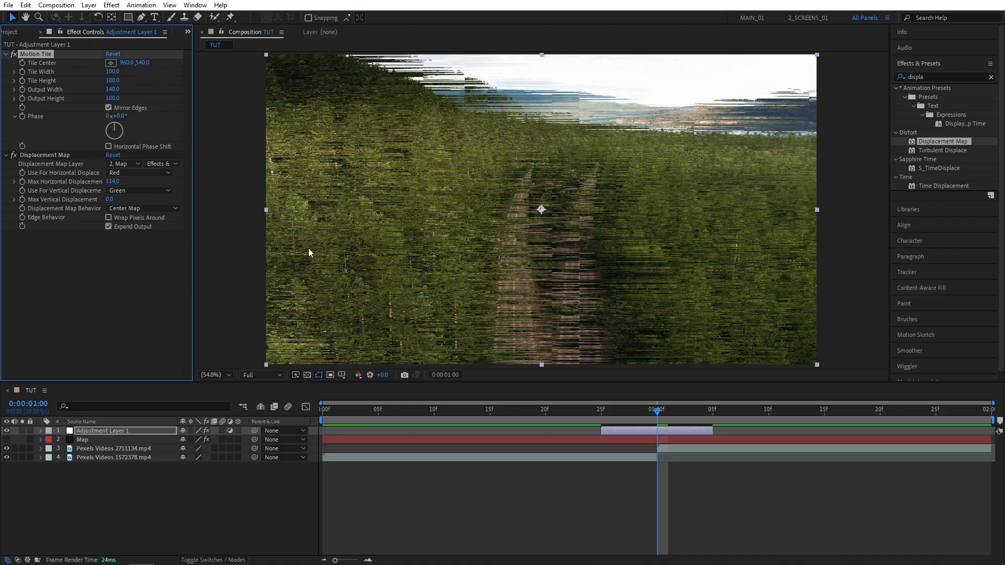
# Key Max Horizontal Displacement at 50 and then 200 starting just before the clip cut
pyautogui.click(613, 410)
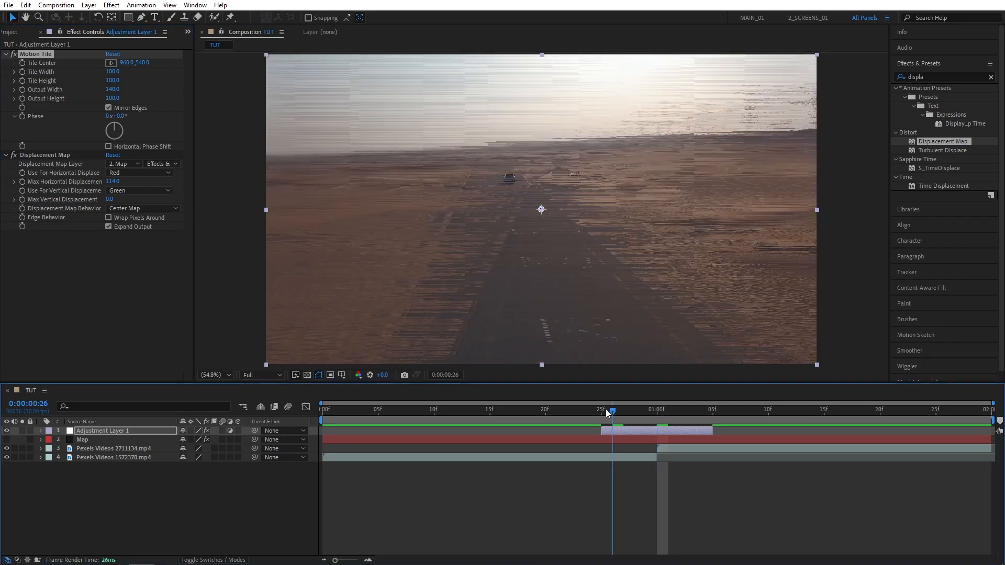
pyautogui.click(600, 409)
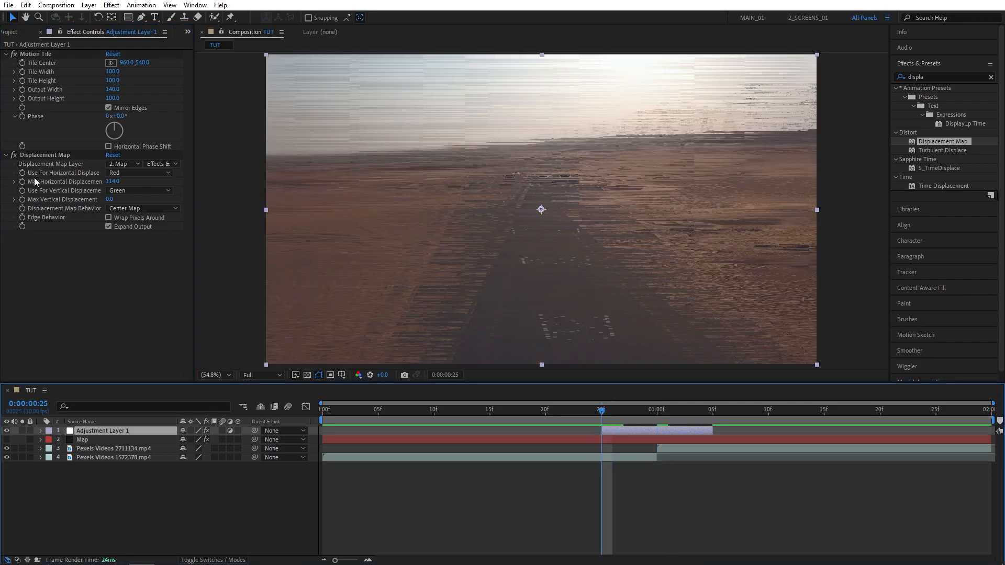
pyautogui.doubleClick(112, 181)
pyautogui.write('50')
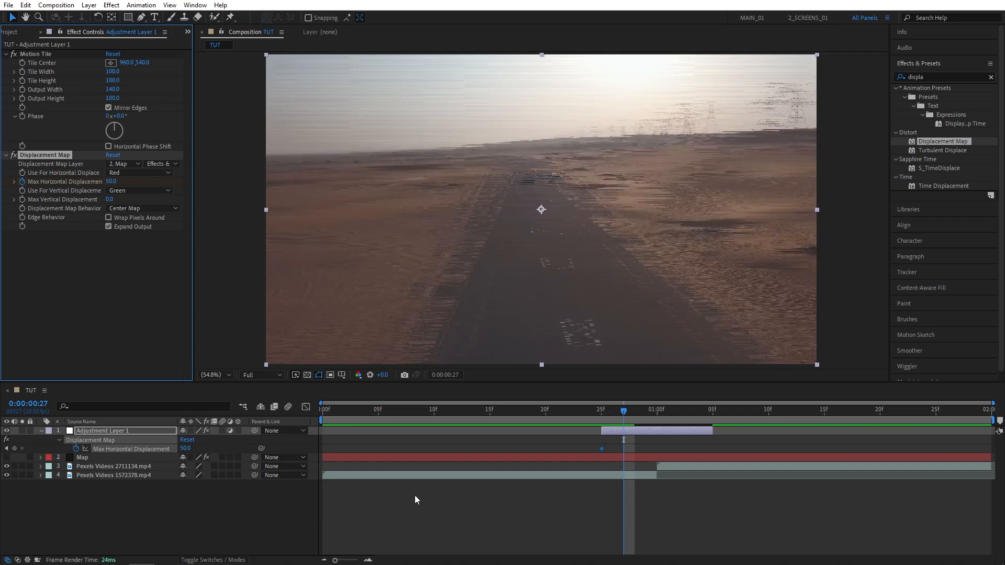
pyautogui.doubleClick(187, 449)
pyautogui.write('200')
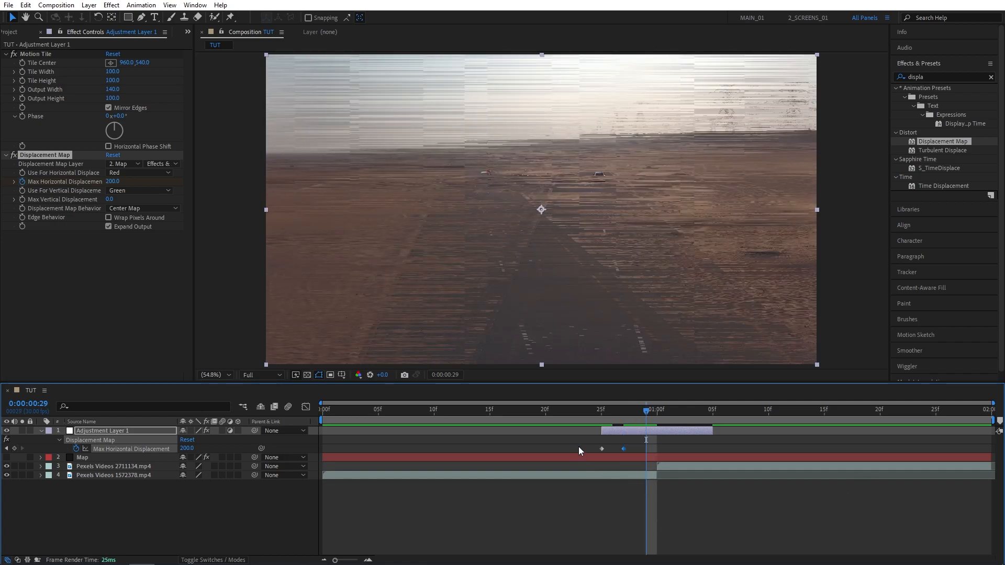
# Paste the displacement keyframes repeatedly along the transition from the glitch start
pyautogui.press('ctrl+v')
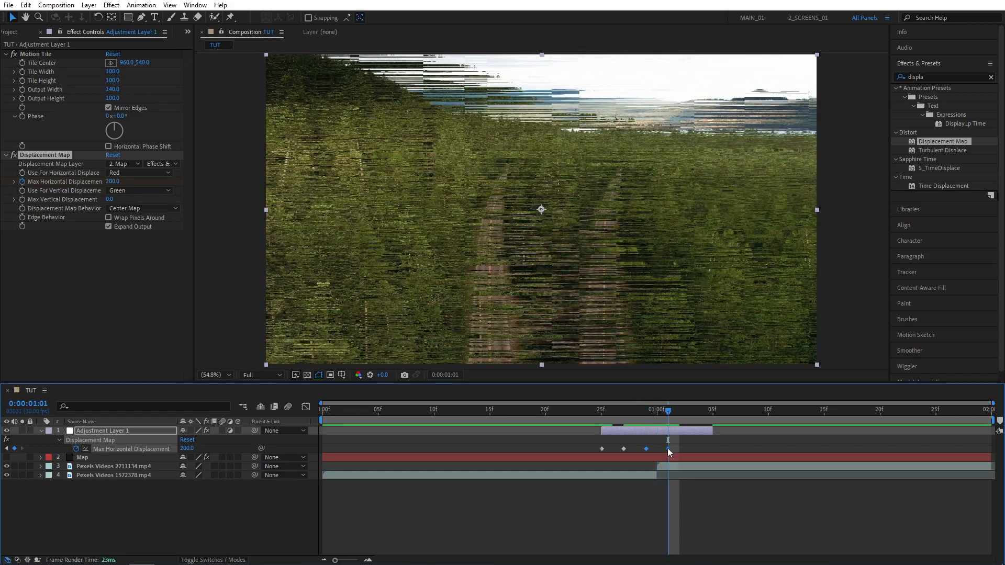
pyautogui.press('ctrl+v')
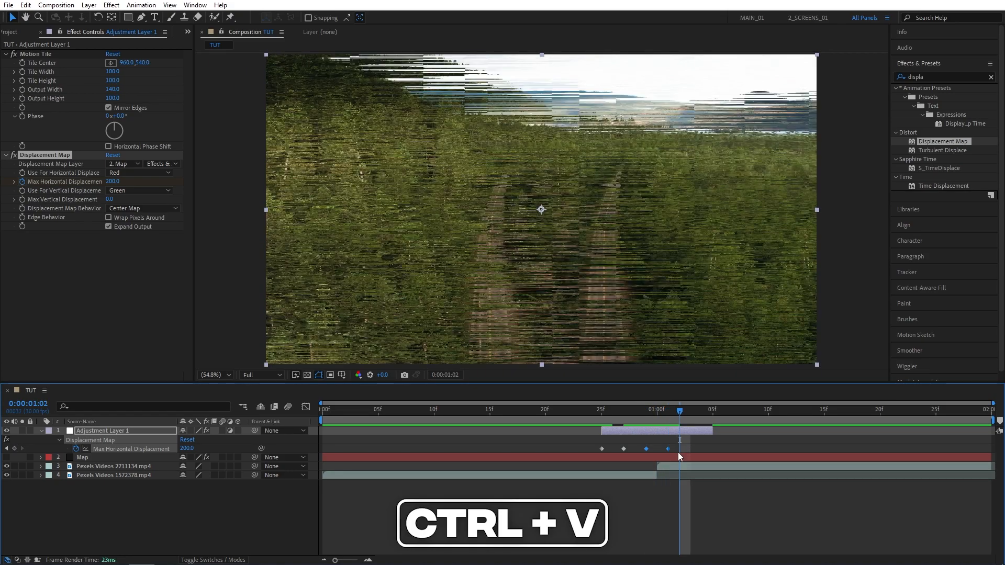
pyautogui.click(601, 409)
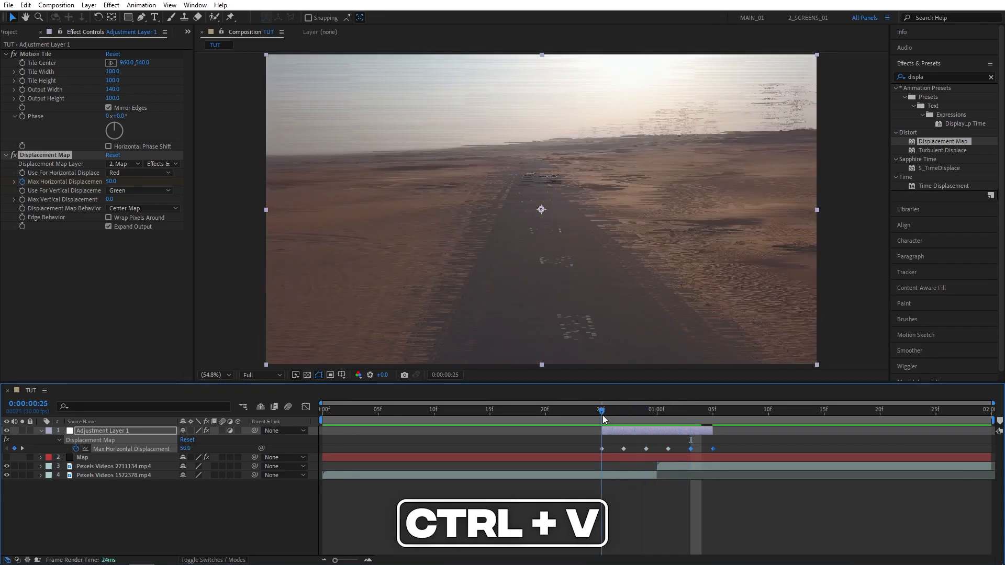
pyautogui.press('ctrl+v')
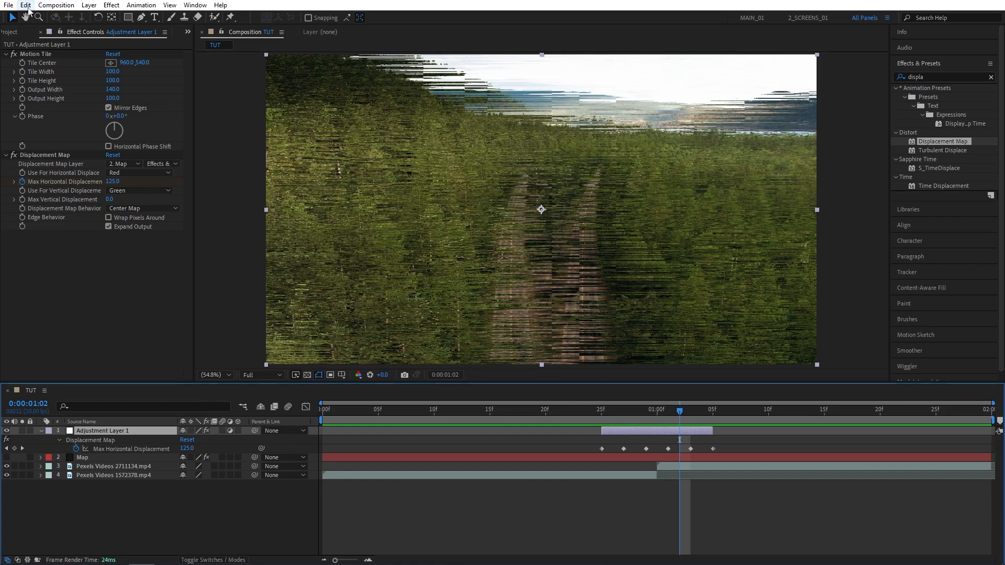
# Duplicate Adjustment Layer 1 via Edit > Duplicate
pyautogui.click(25, 5)
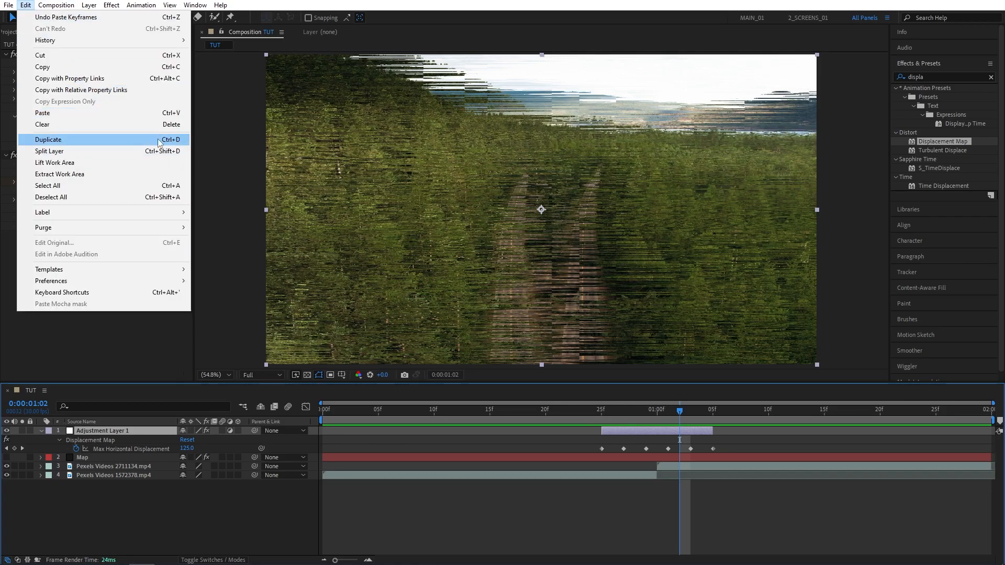
pyautogui.click(48, 139)
pyautogui.write('emboss')
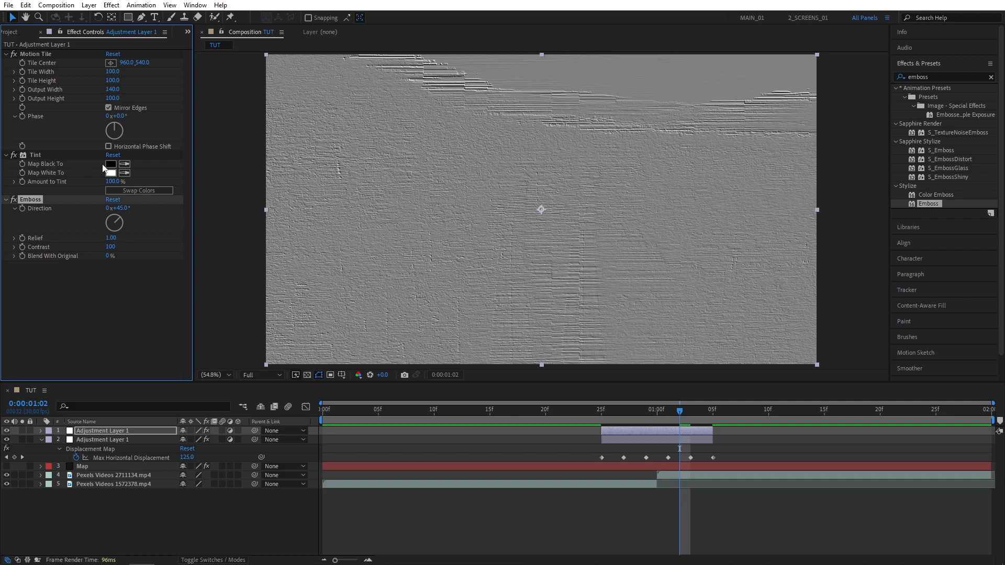
# Tint the copy red and blue (0096FF), set Emboss Direction −135° and Relief 20
pyautogui.click(112, 165)
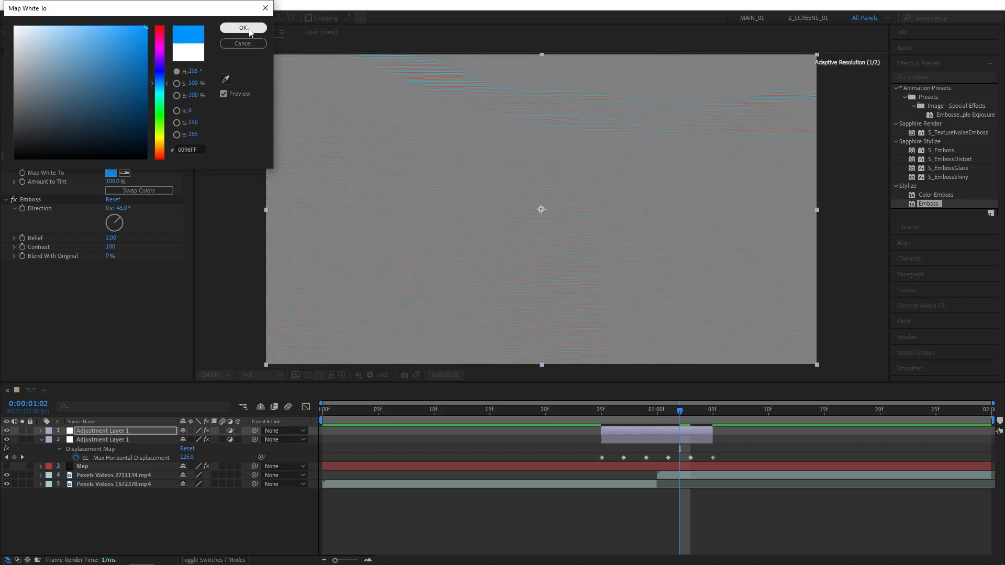
pyautogui.click(242, 29)
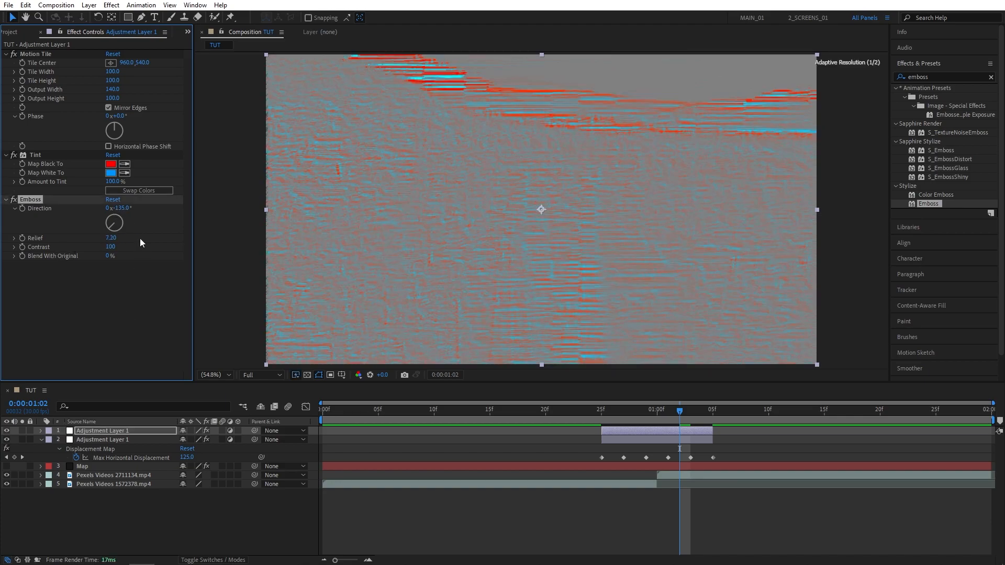
pyautogui.moveTo(110, 238); pyautogui.dragTo(128, 238)
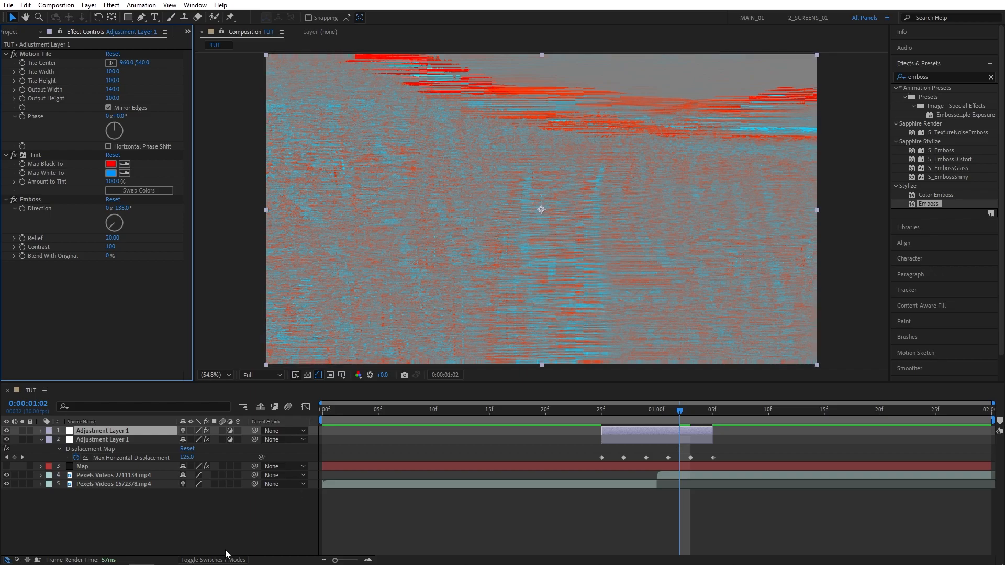
pyautogui.click(213, 559)
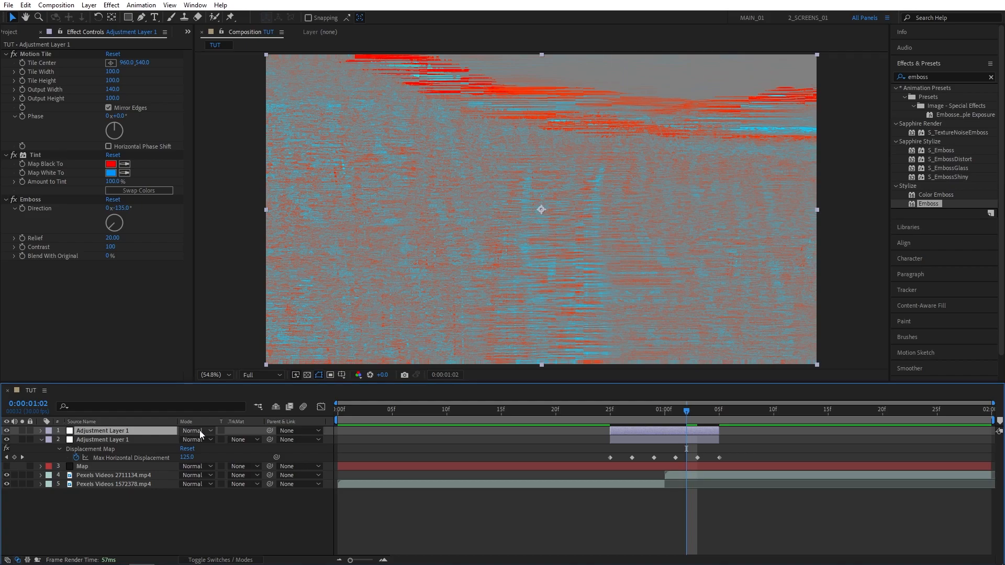
# Blend the emboss layer in Hard Light, then duplicate it with Ctrl+D
pyautogui.click(196, 430)
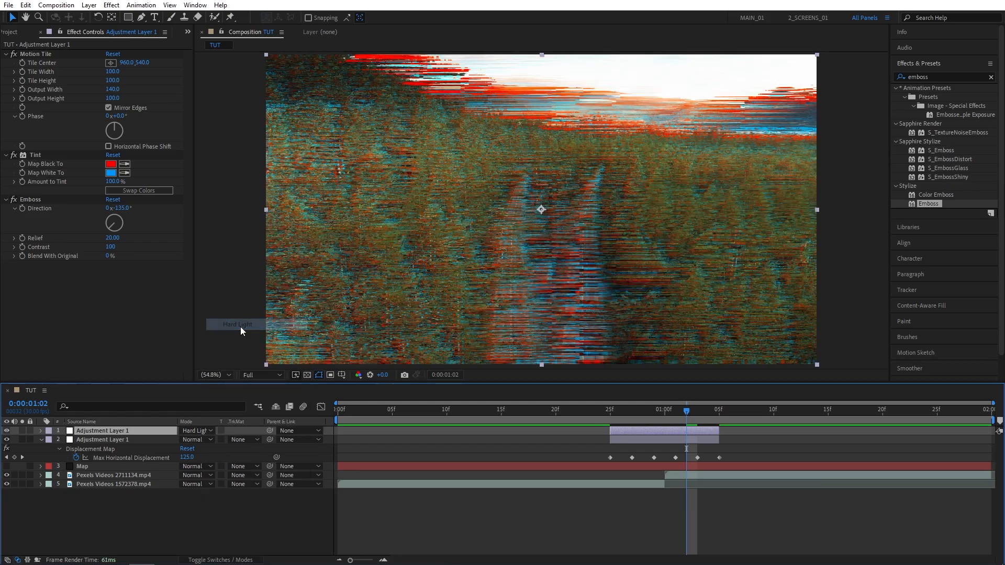
pyautogui.moveTo(676, 415)
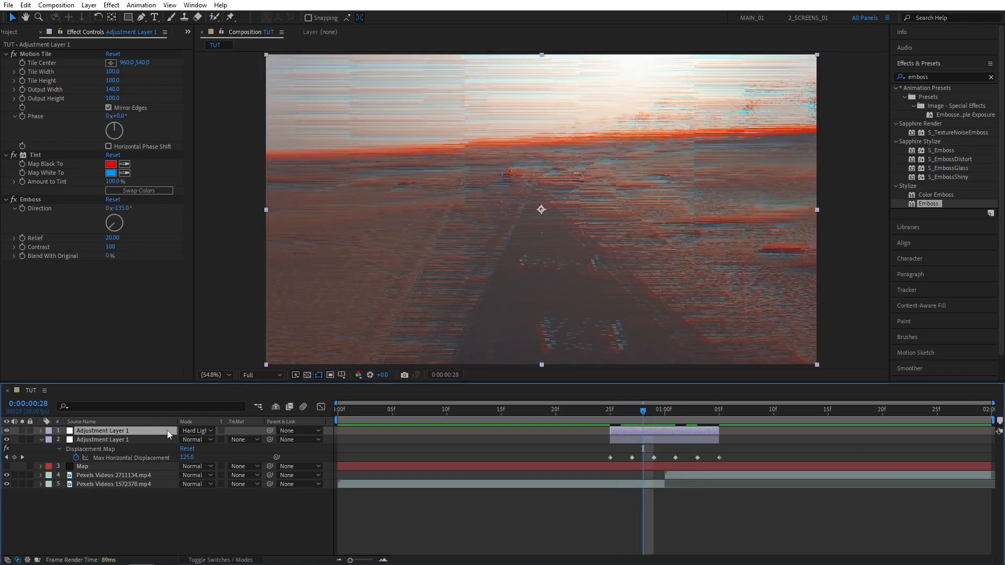
pyautogui.press('ctrl+d')
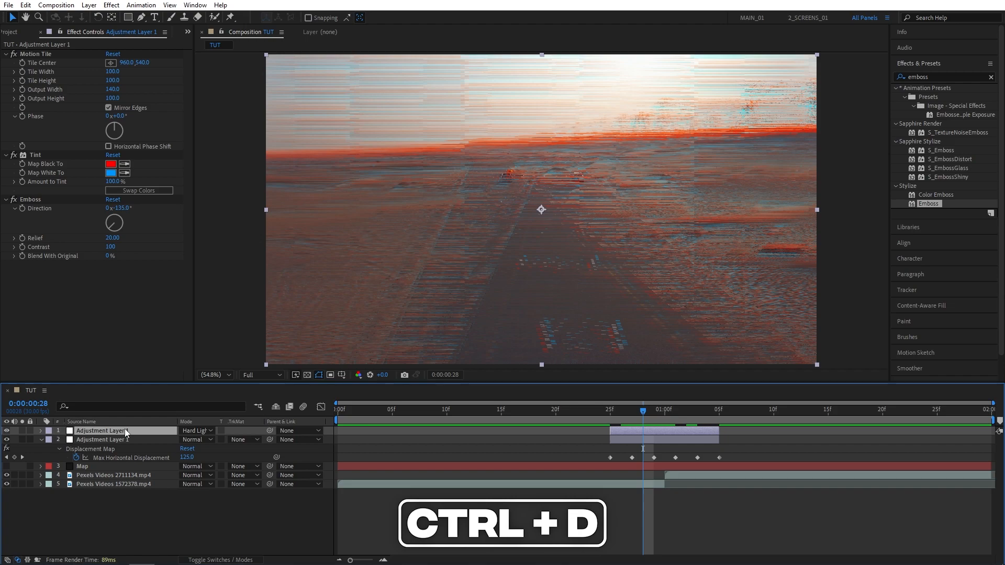
pyautogui.click(196, 430)
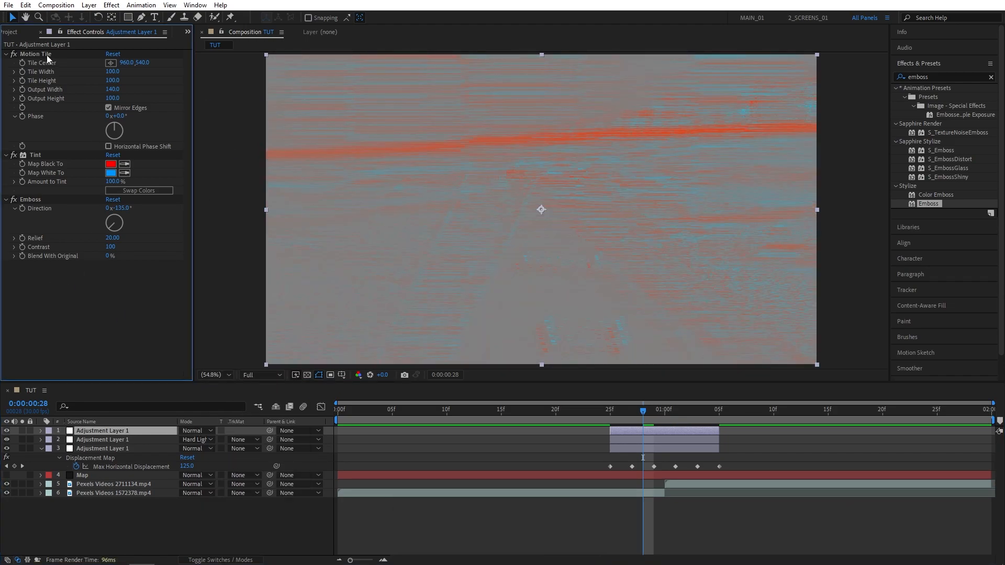
# Clear the new copy's effects and add Invert and Exposure to it
pyautogui.press('delete')
pyautogui.write('inver')
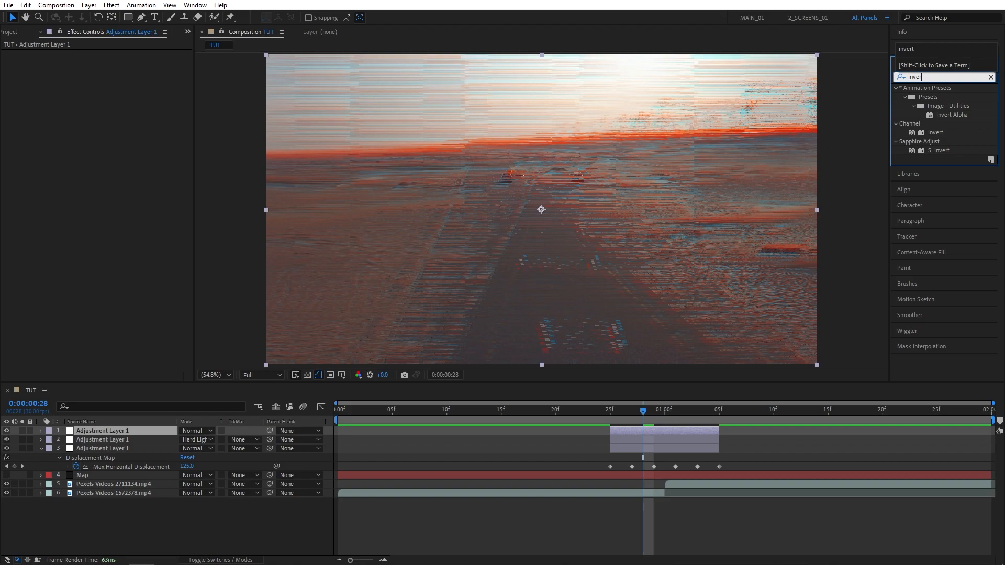
pyautogui.doubleClick(935, 132)
pyautogui.write('expo')
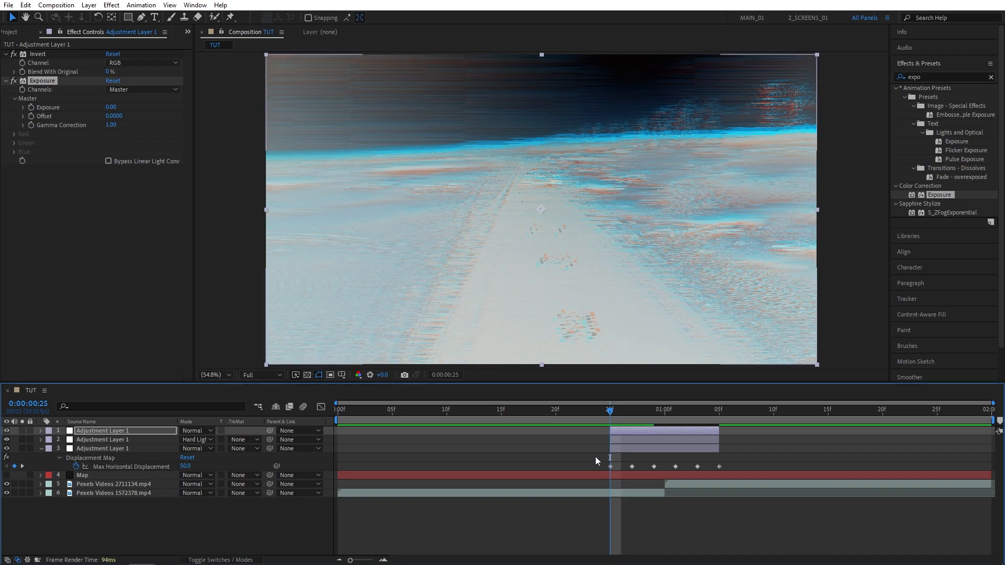
pyautogui.moveTo(707, 463)
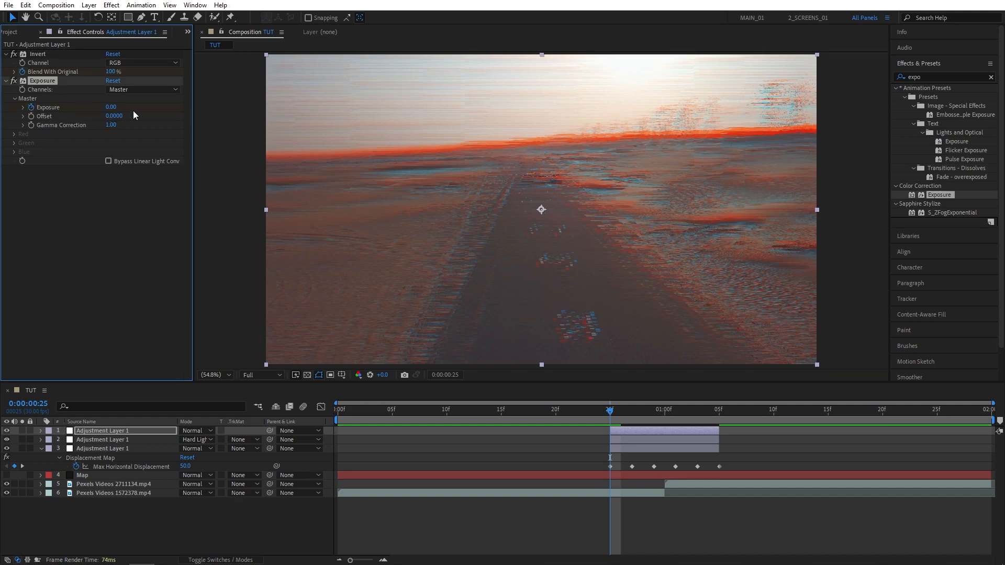
pyautogui.moveTo(111, 107); pyautogui.dragTo(121, 107)
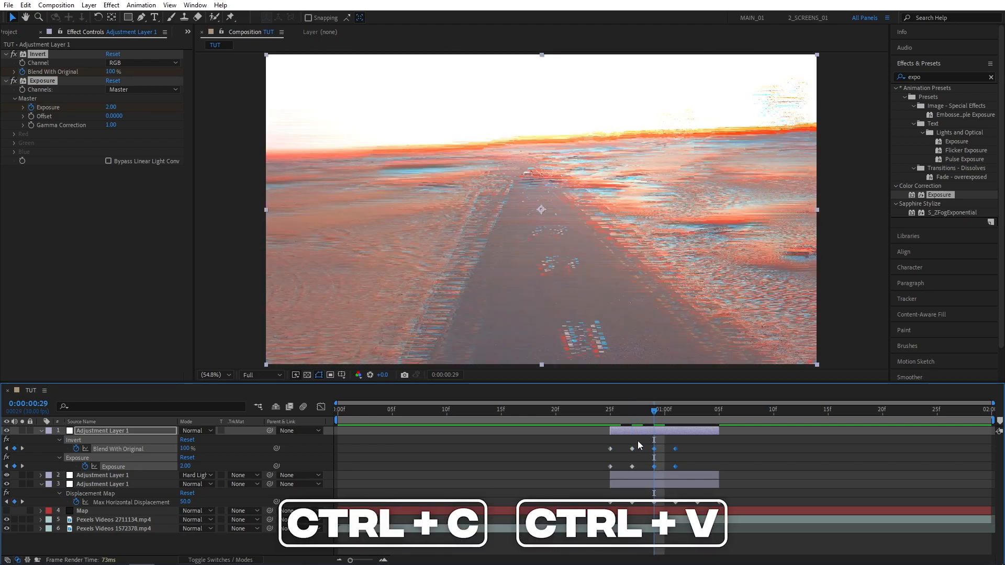
# Scrub through later frames of the transition and return to the middle of the cut to check the flicker
pyautogui.click(673, 409)
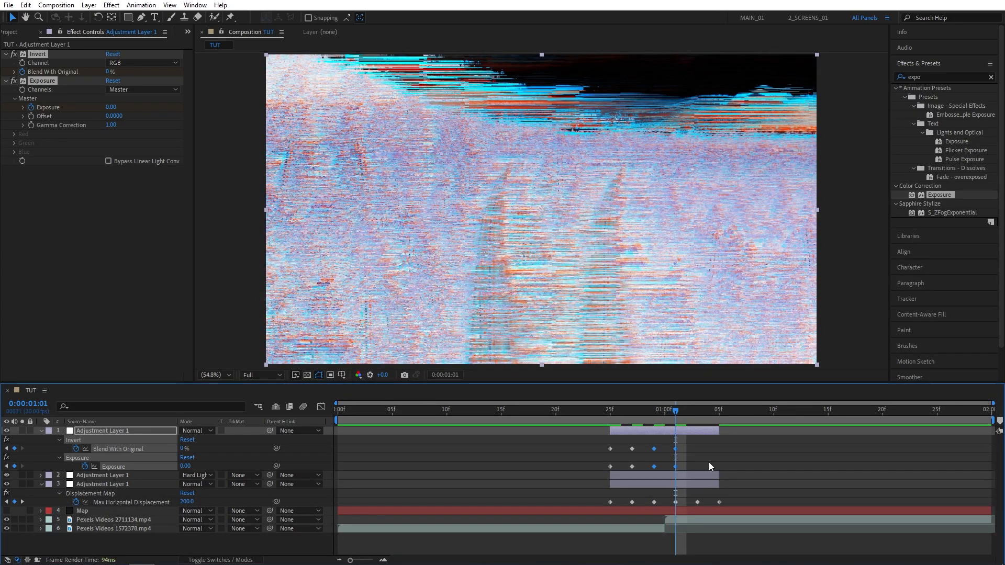
pyautogui.click(697, 410)
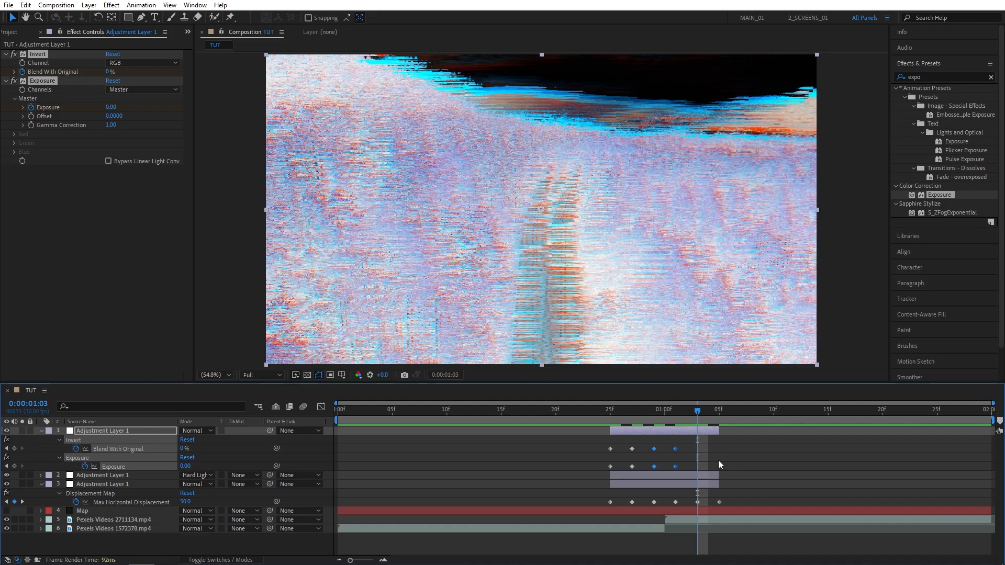
pyautogui.click(631, 409)
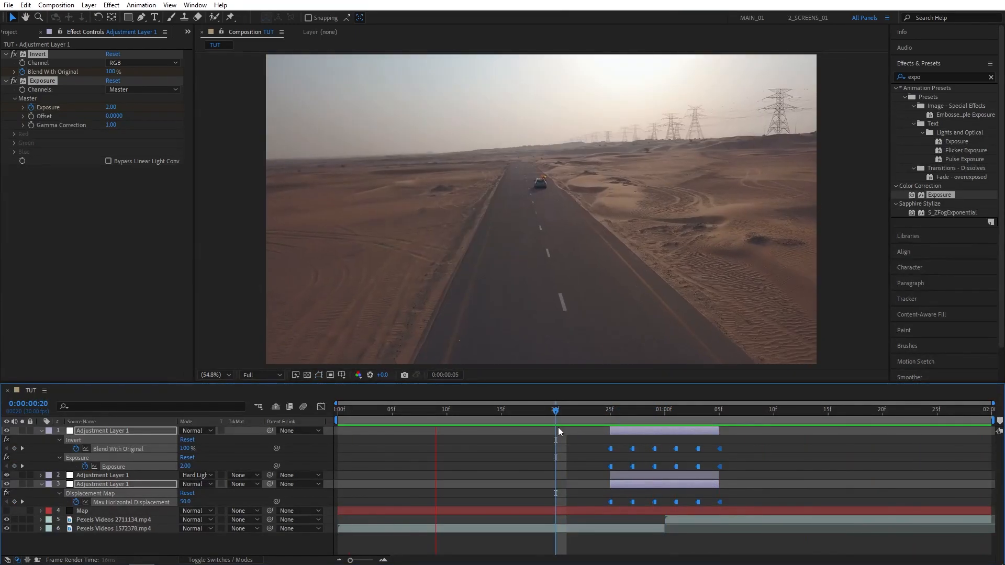
pyautogui.click(359, 409)
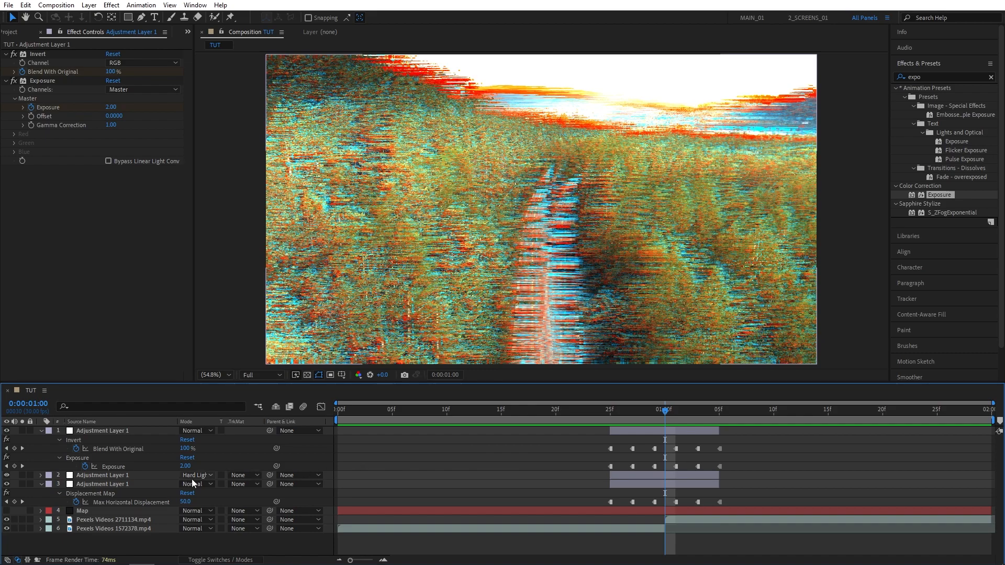
# Duplicate the third adjustment layer's Displacement Map into Displacement Map 2 and collapse its properties
pyautogui.click(102, 483)
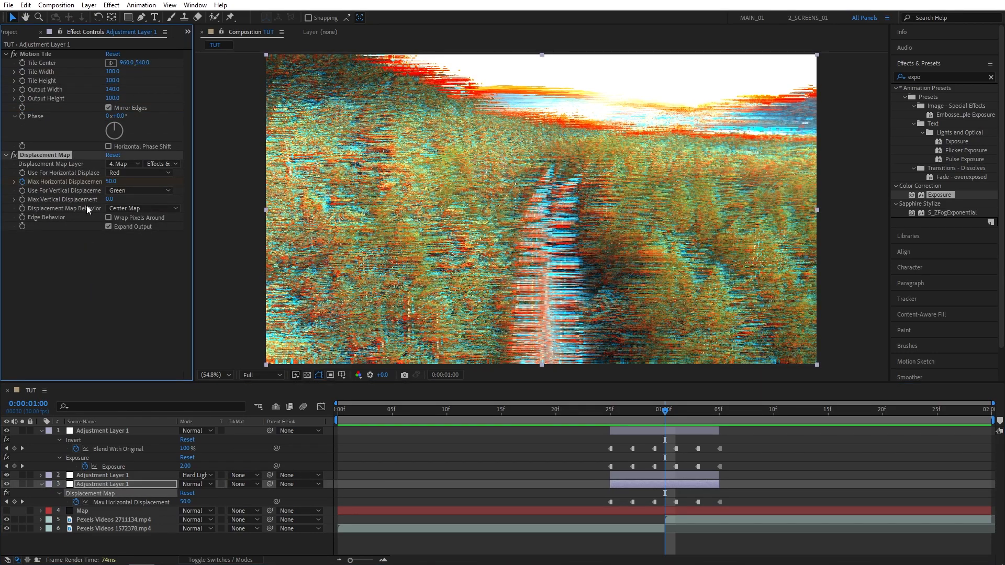
pyautogui.press('ctrl+d')
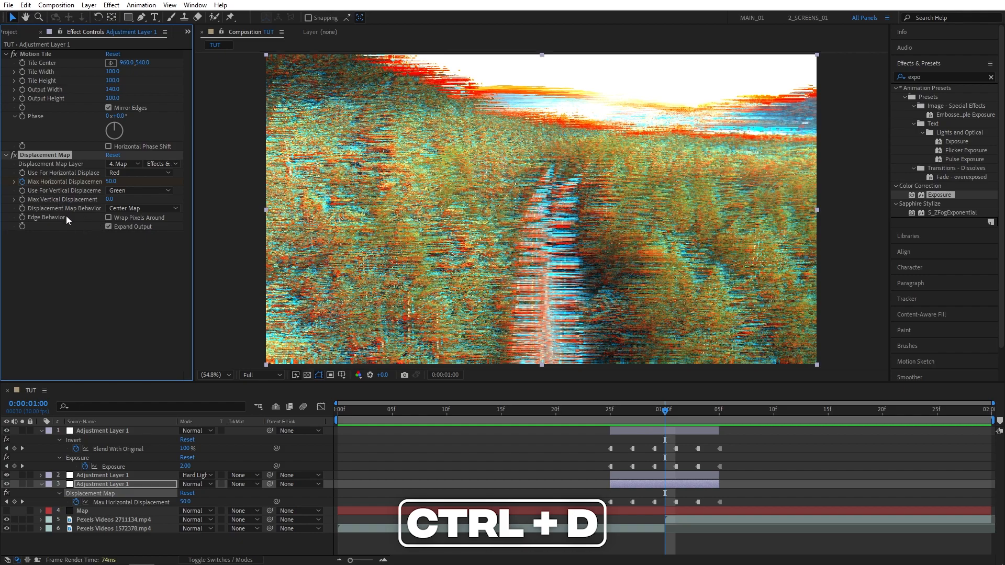
pyautogui.press('ctrl+d')
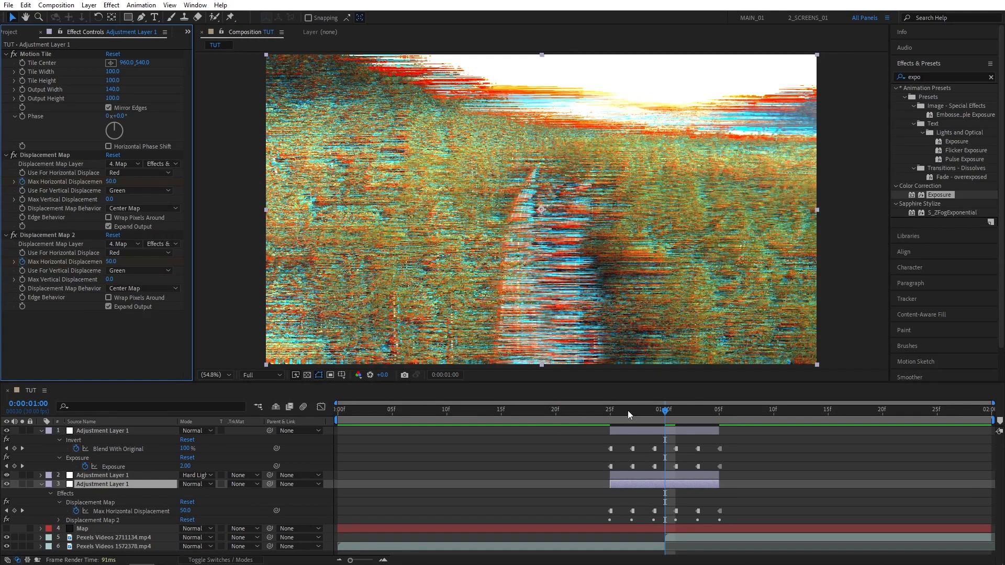
pyautogui.click(552, 413)
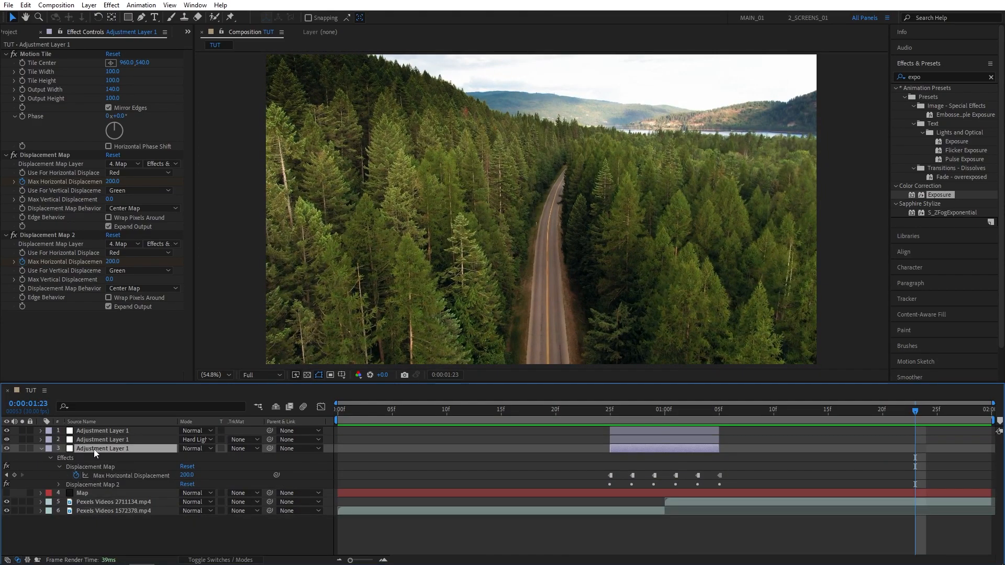
pyautogui.click(609, 410)
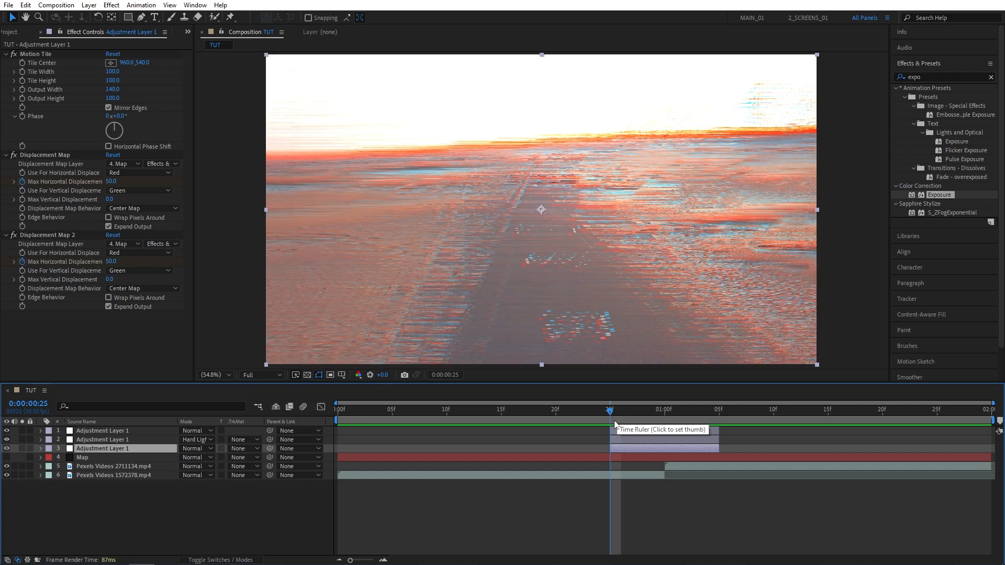
# Select the Map noise layer together with the adjustment layers and bring up their layer options
pyautogui.click(82, 457)
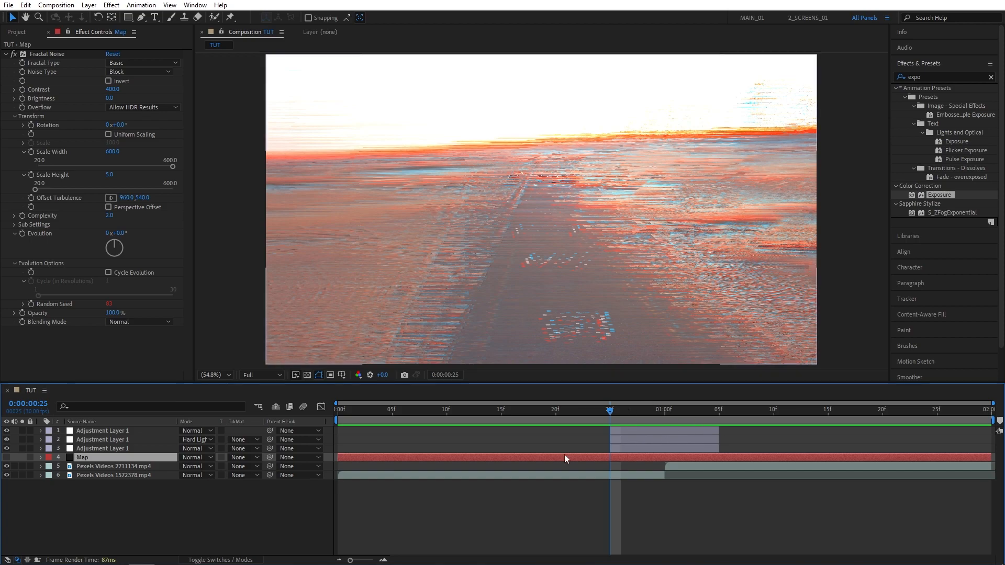
pyautogui.moveTo(630, 462)
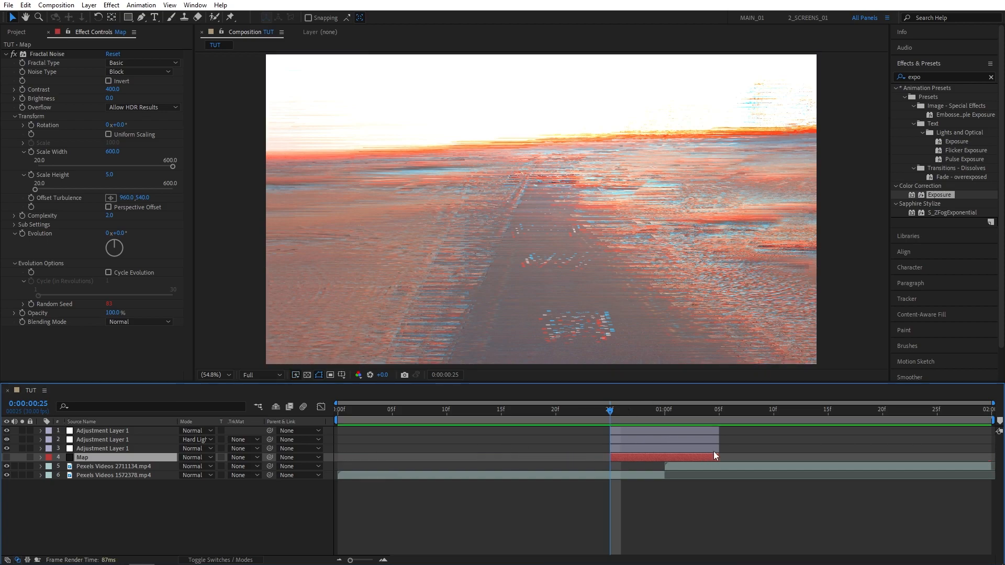
pyautogui.click(102, 430)
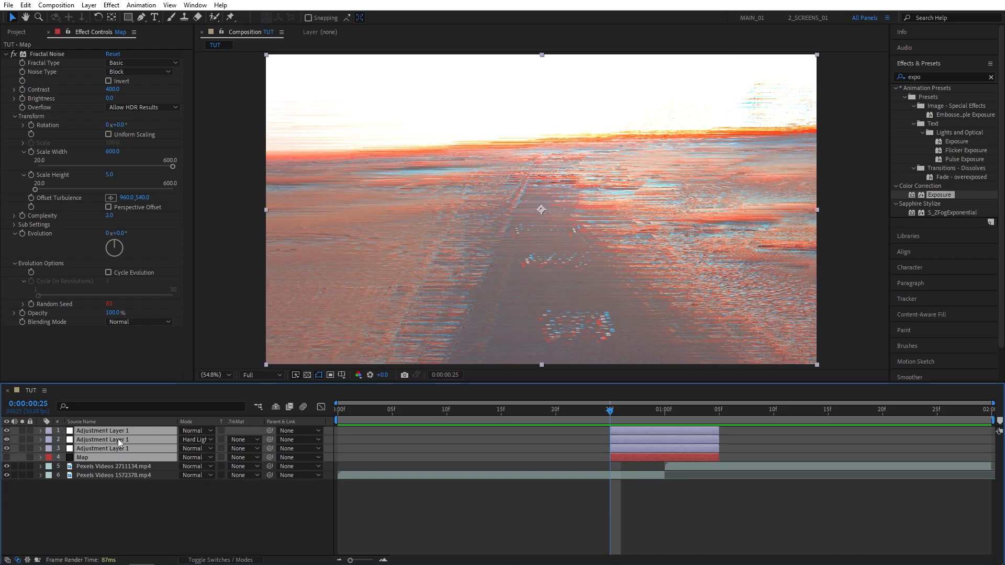
pyautogui.rightClick(102, 440)
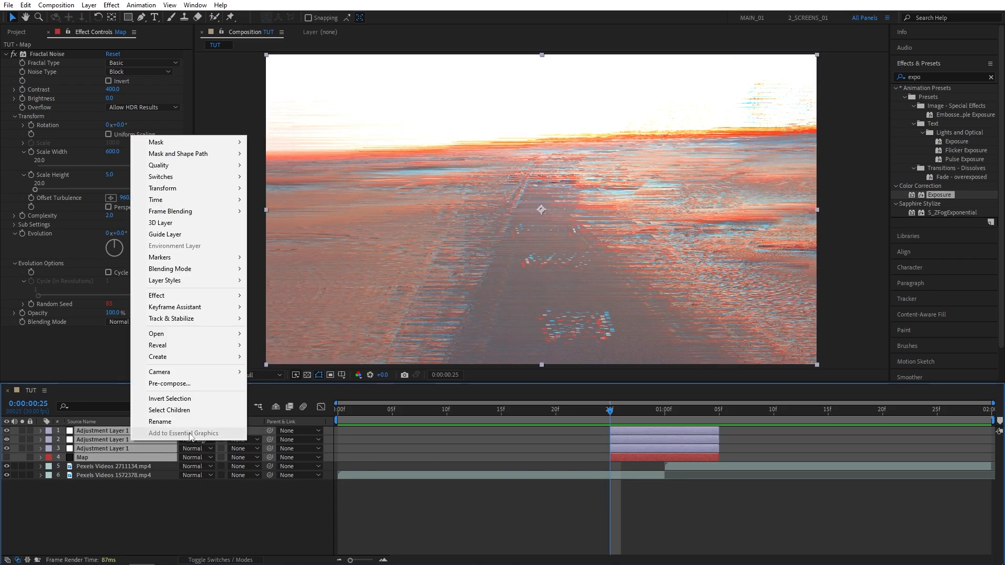
# Pre-compose the selected layers into a precomposition named Glitch with Move all attributes kept
pyautogui.click(170, 383)
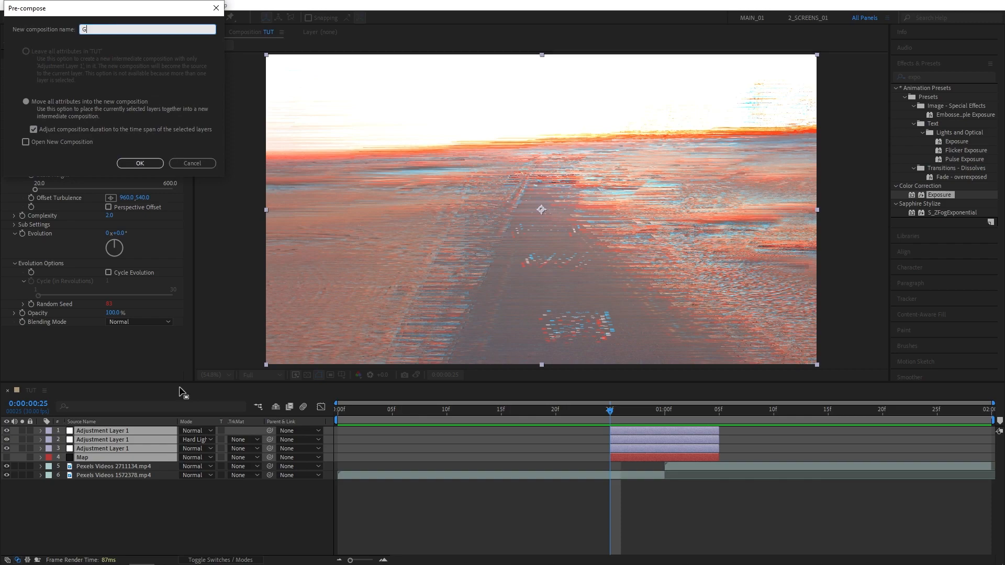
pyautogui.write('litch')
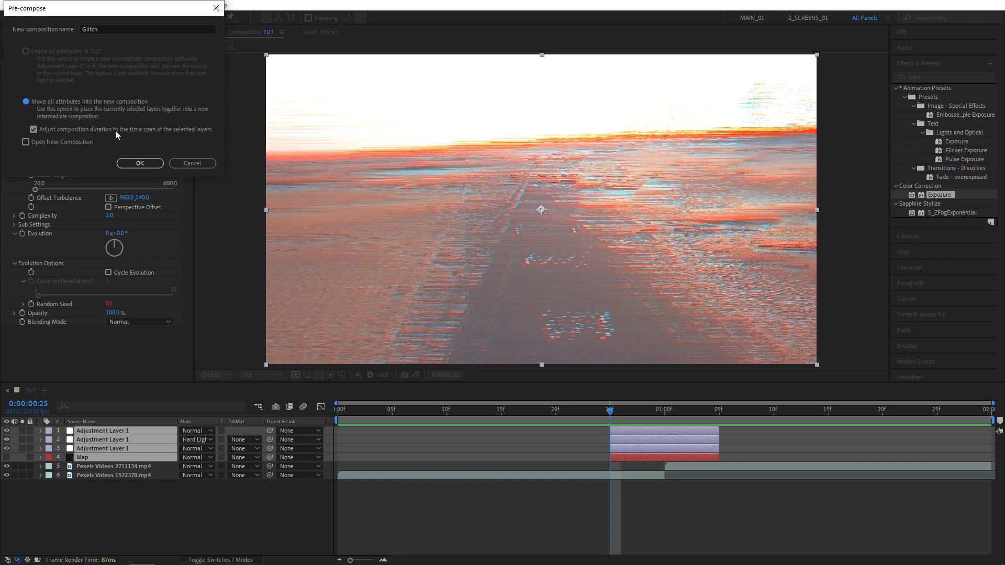
pyautogui.click(139, 163)
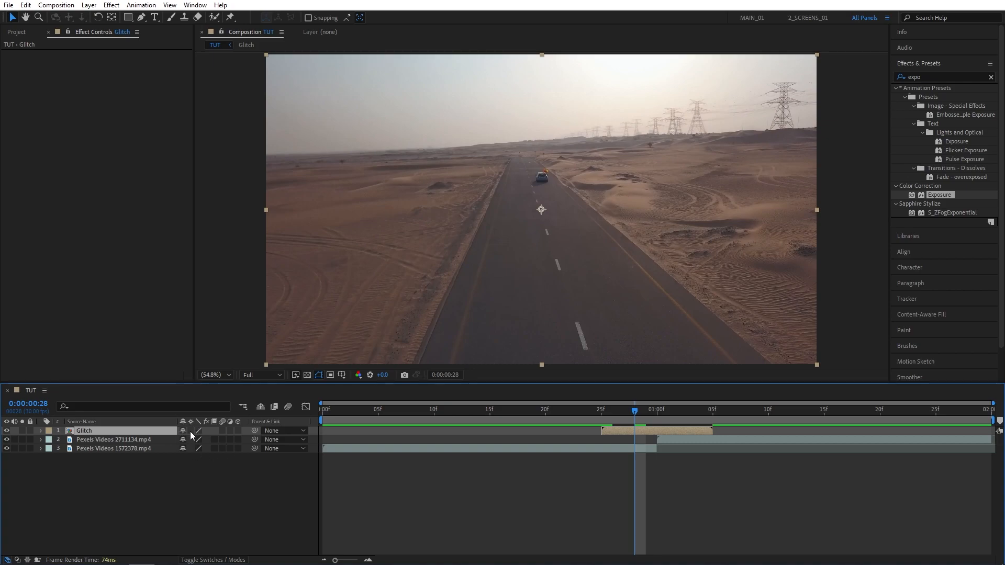
pyautogui.moveTo(190, 430)
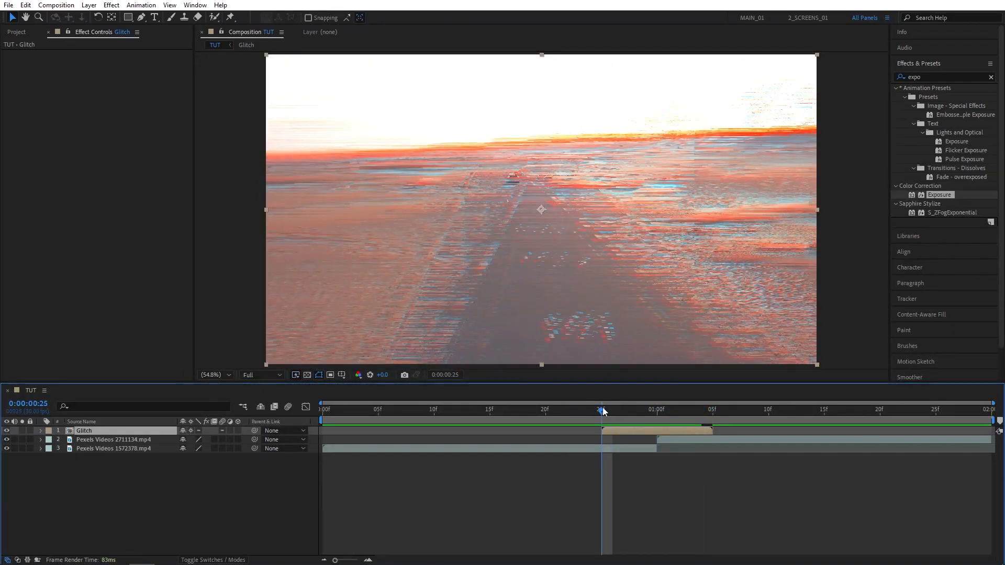
# Scrub the playhead through and past the transition to preview the glitch burst
pyautogui.click(446, 409)
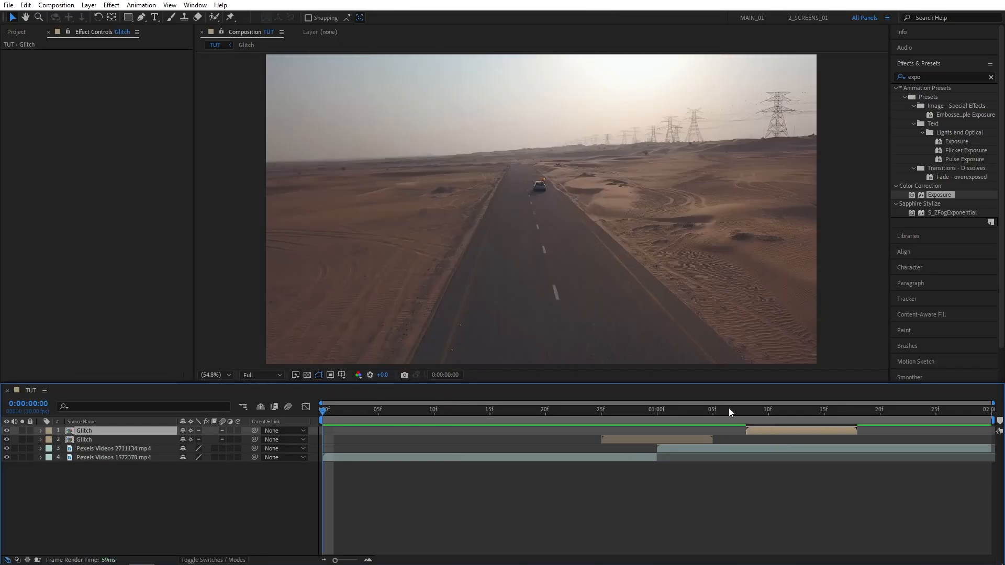
pyautogui.click(712, 409)
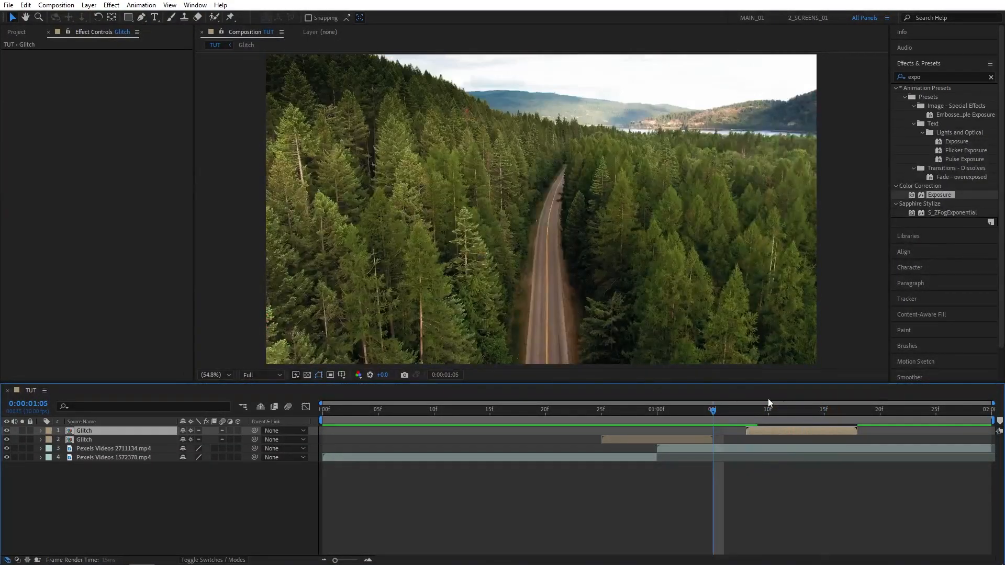
pyautogui.click(423, 409)
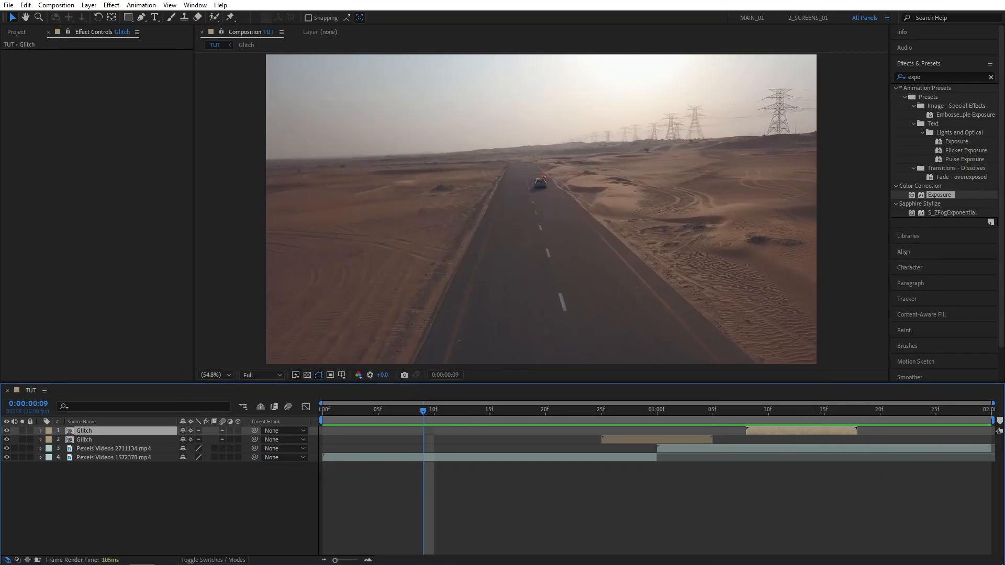
pyautogui.moveTo(779, 432)
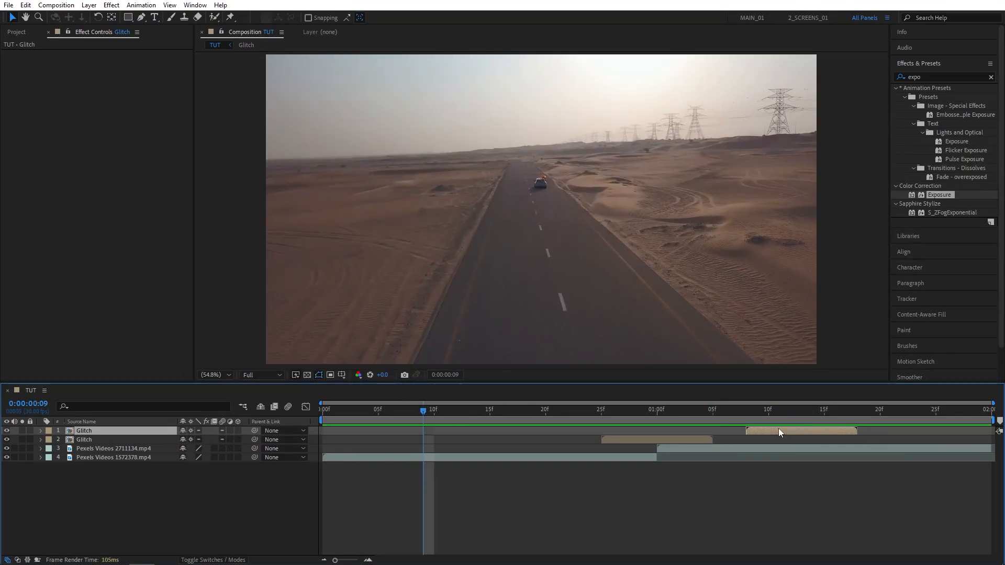